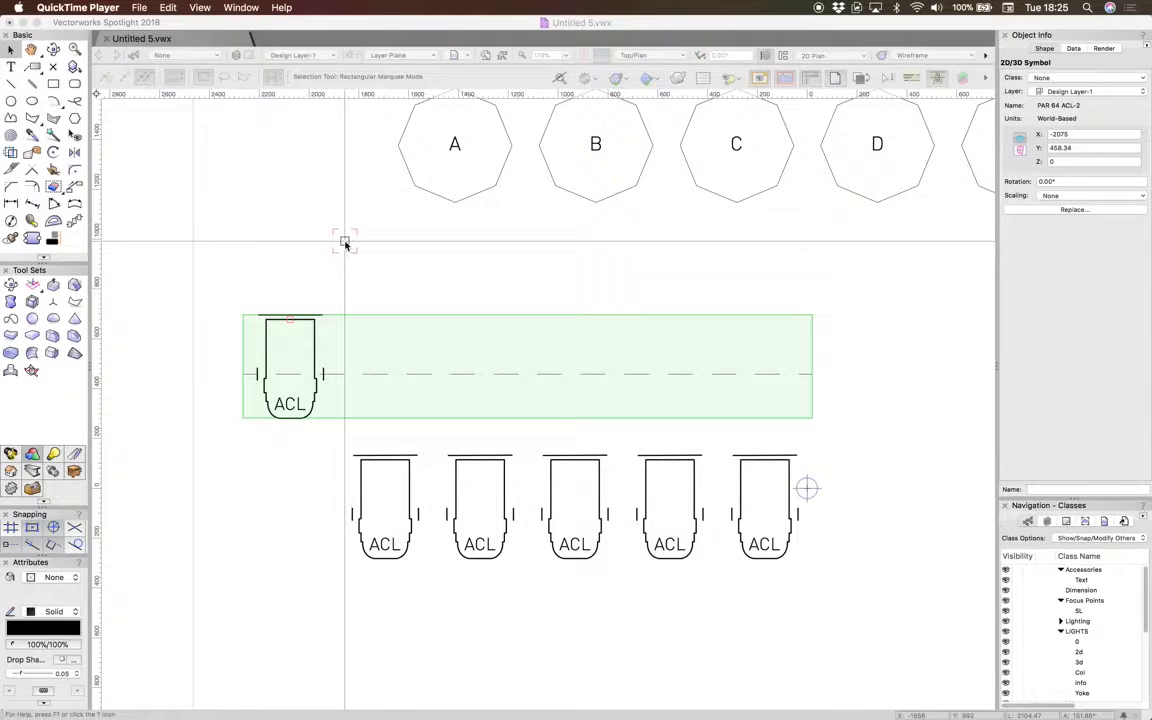
{"action": "mouse_move", "coordinate": [381, 272]}
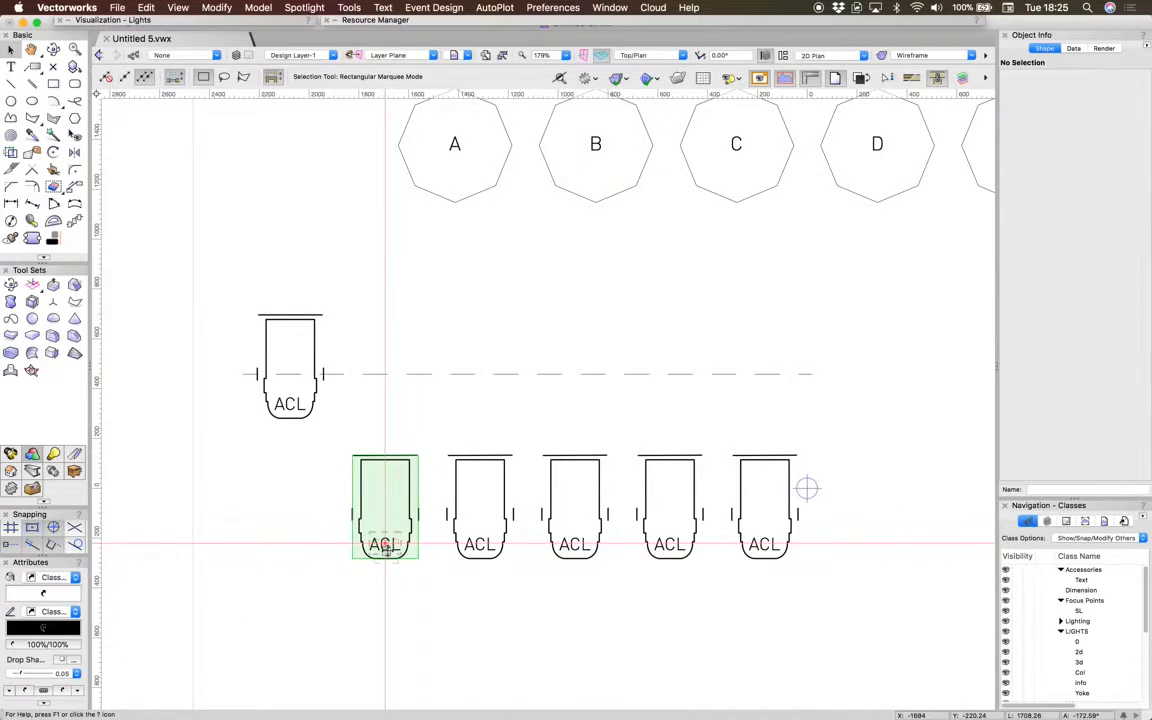
- Open the PAR 64 ACL-2 symbol's 3D component for editing from the Resource Manager
{"action": "left_click", "coordinate": [385, 505]}
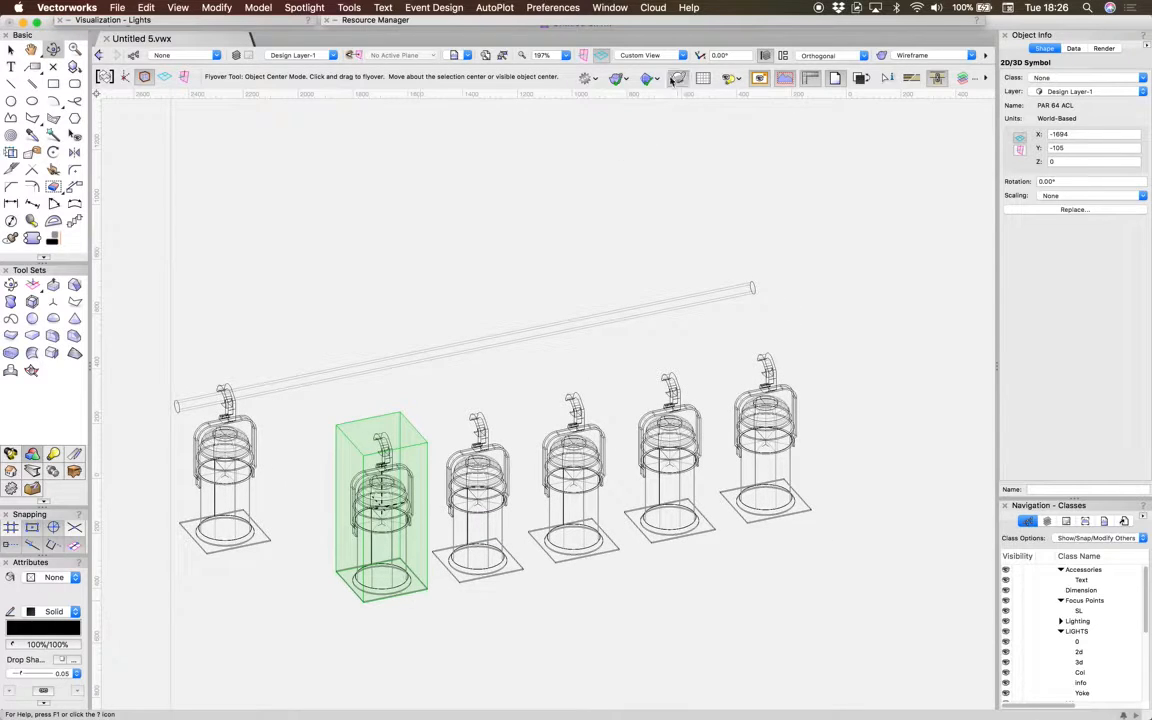
{"action": "mouse_move", "coordinate": [622, 41]}
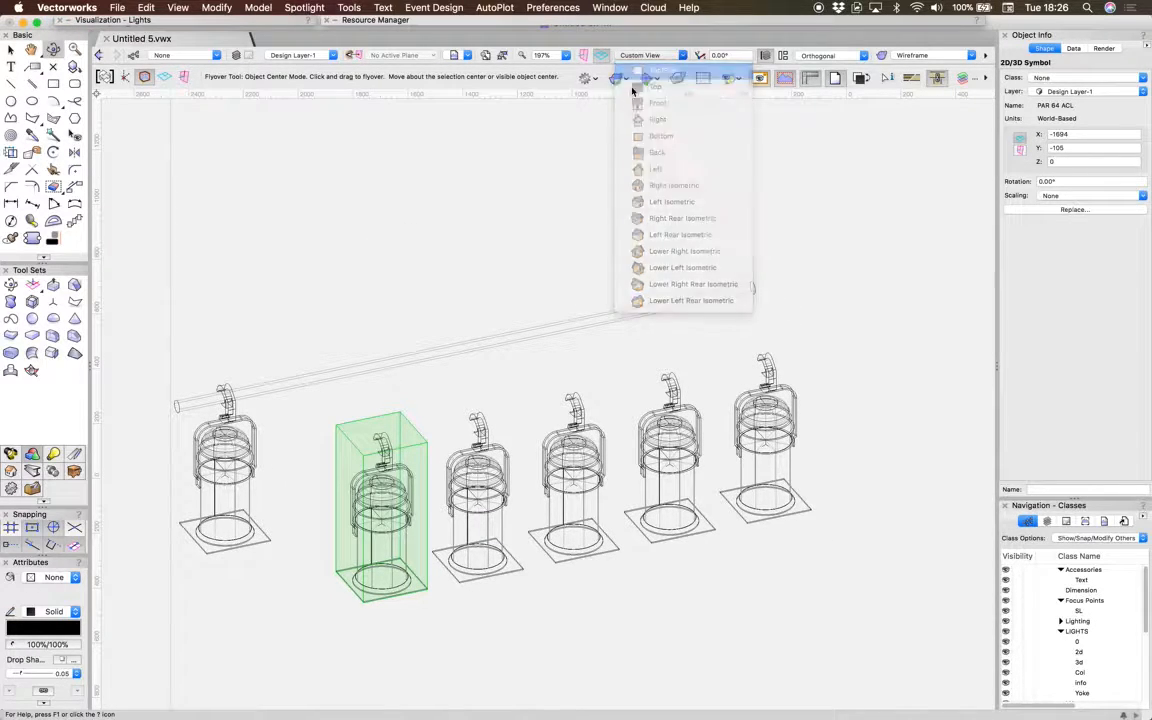
{"action": "left_click", "coordinate": [655, 86]}
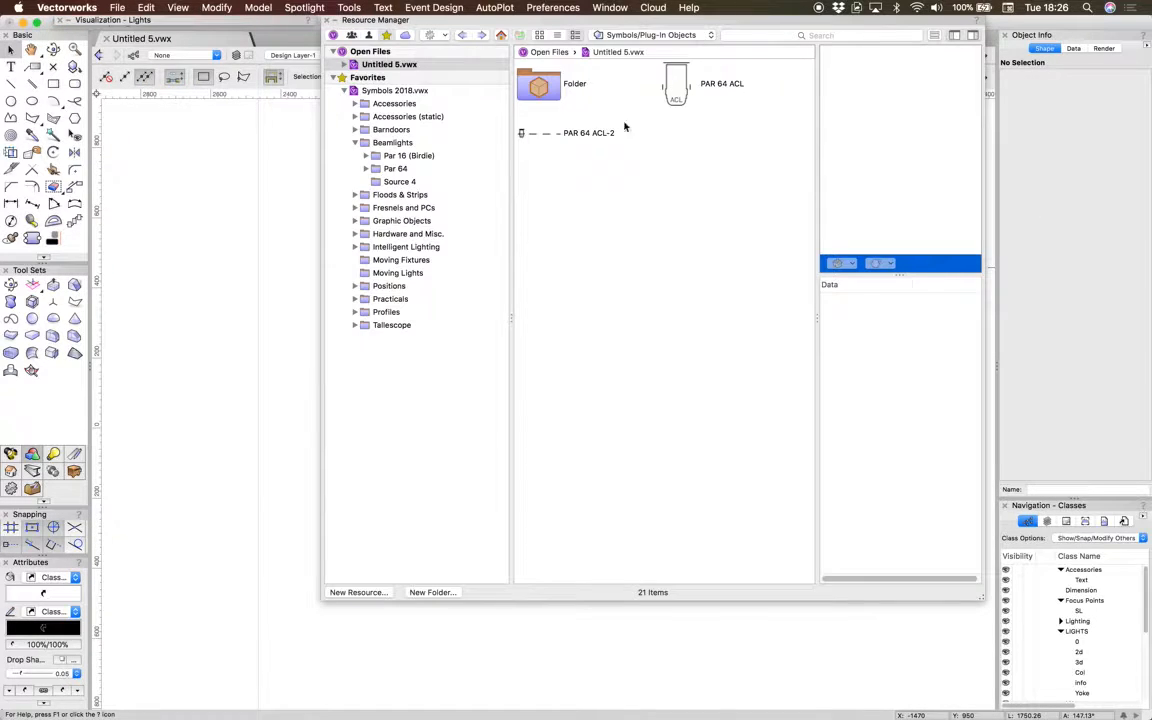
{"action": "left_click", "coordinate": [675, 83]}
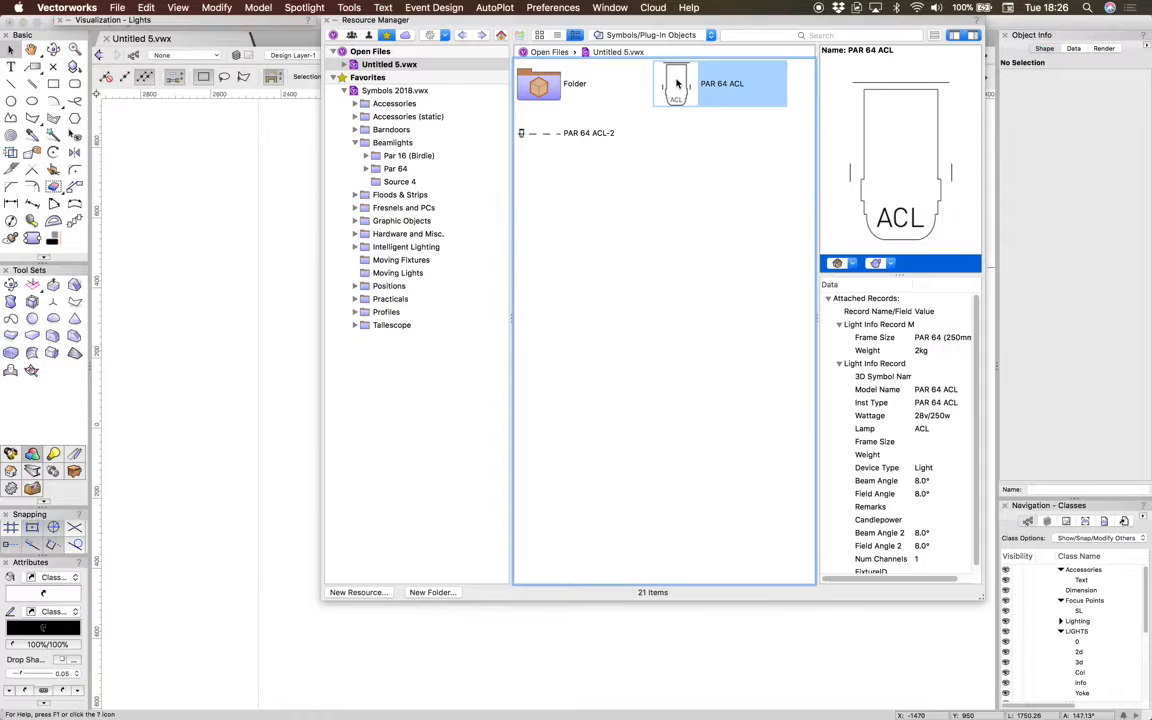
{"action": "mouse_move", "coordinate": [677, 83]}
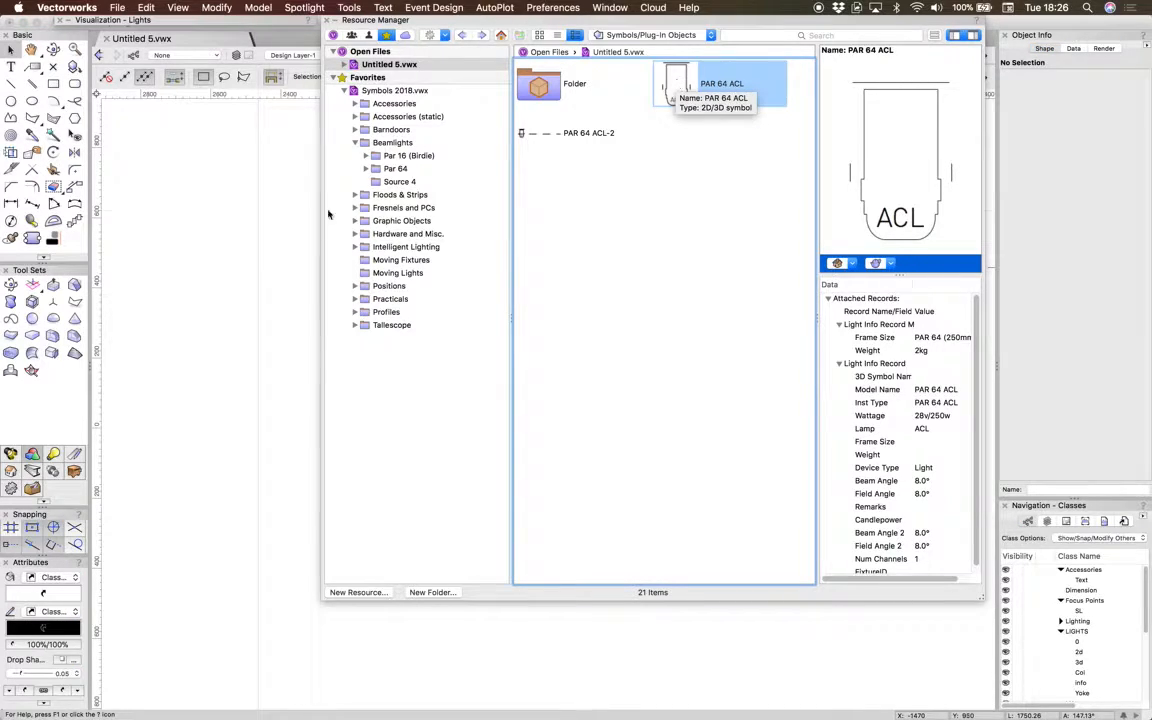
{"action": "left_click", "coordinate": [589, 132]}
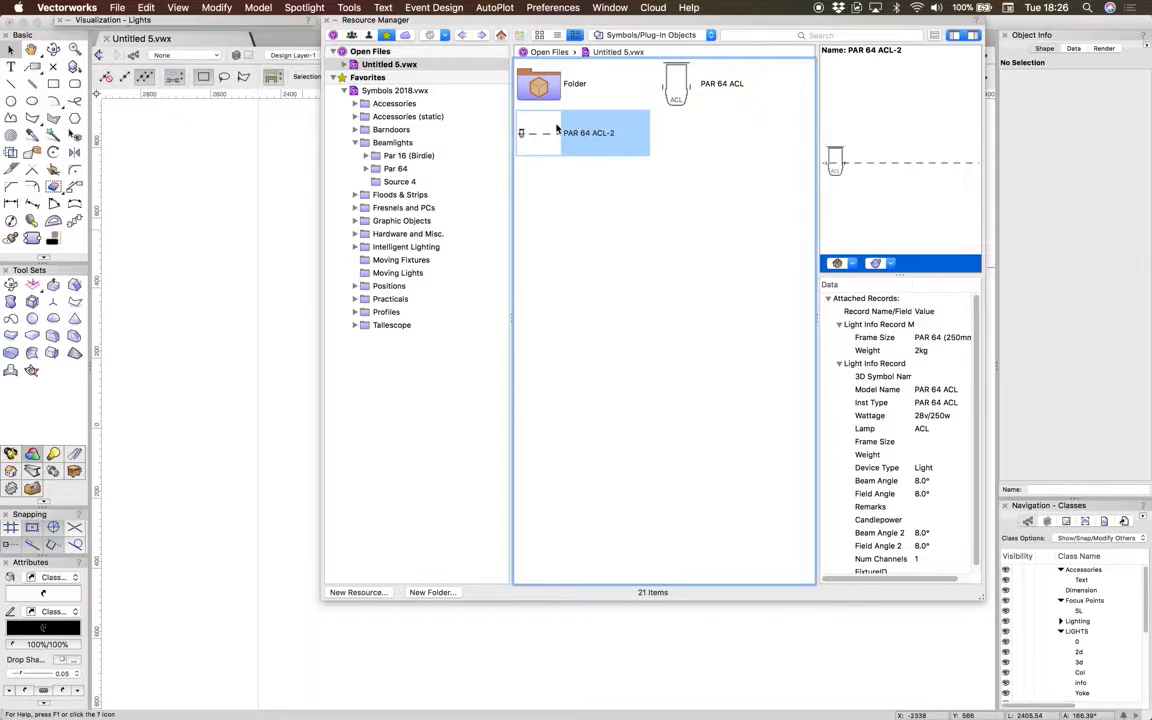
{"action": "right_click", "coordinate": [588, 132]}
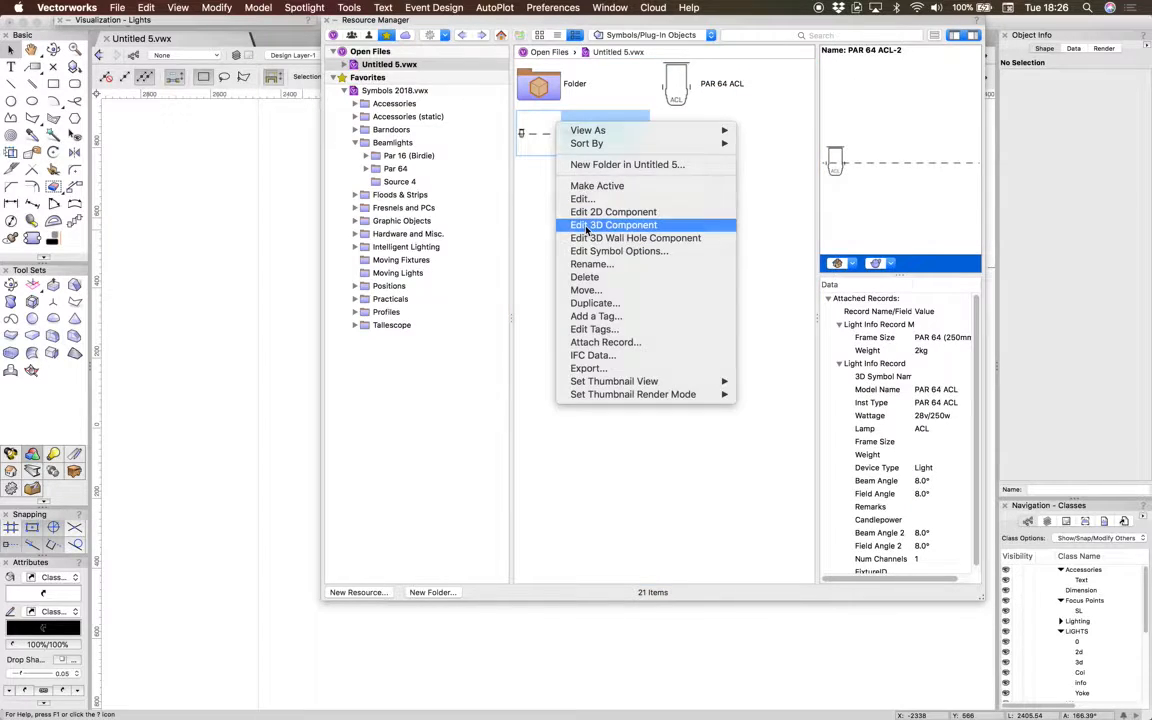
{"action": "left_click", "coordinate": [613, 224]}
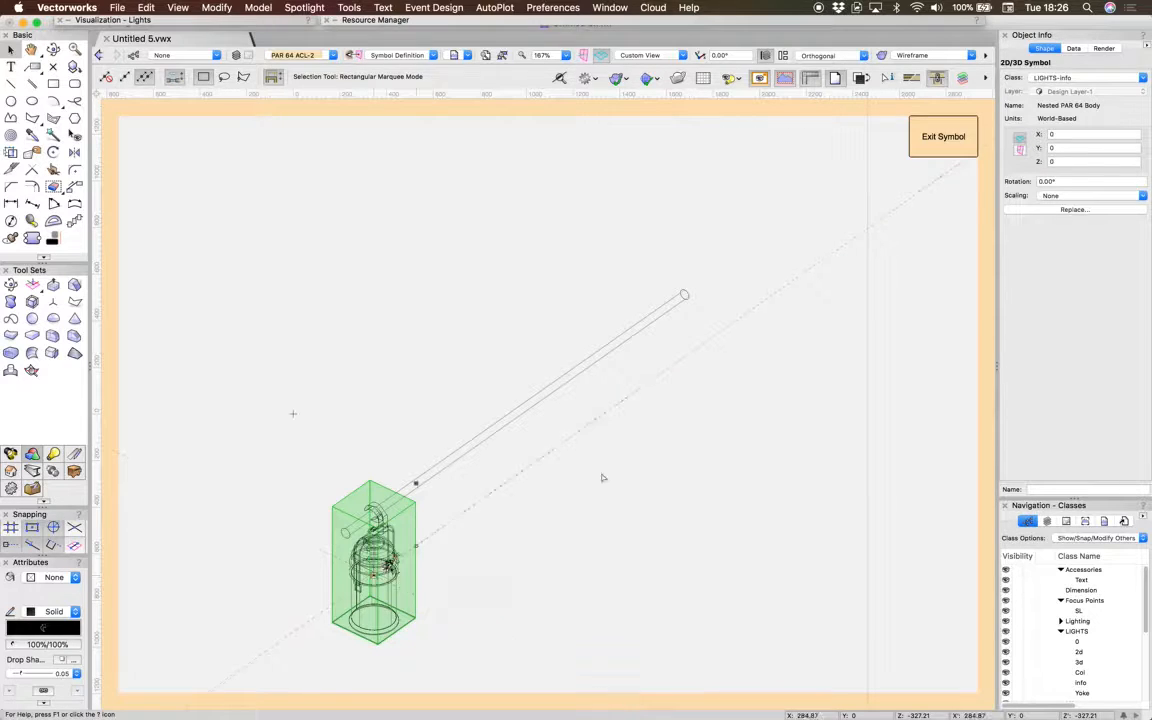
{"action": "left_click", "coordinate": [600, 477]}
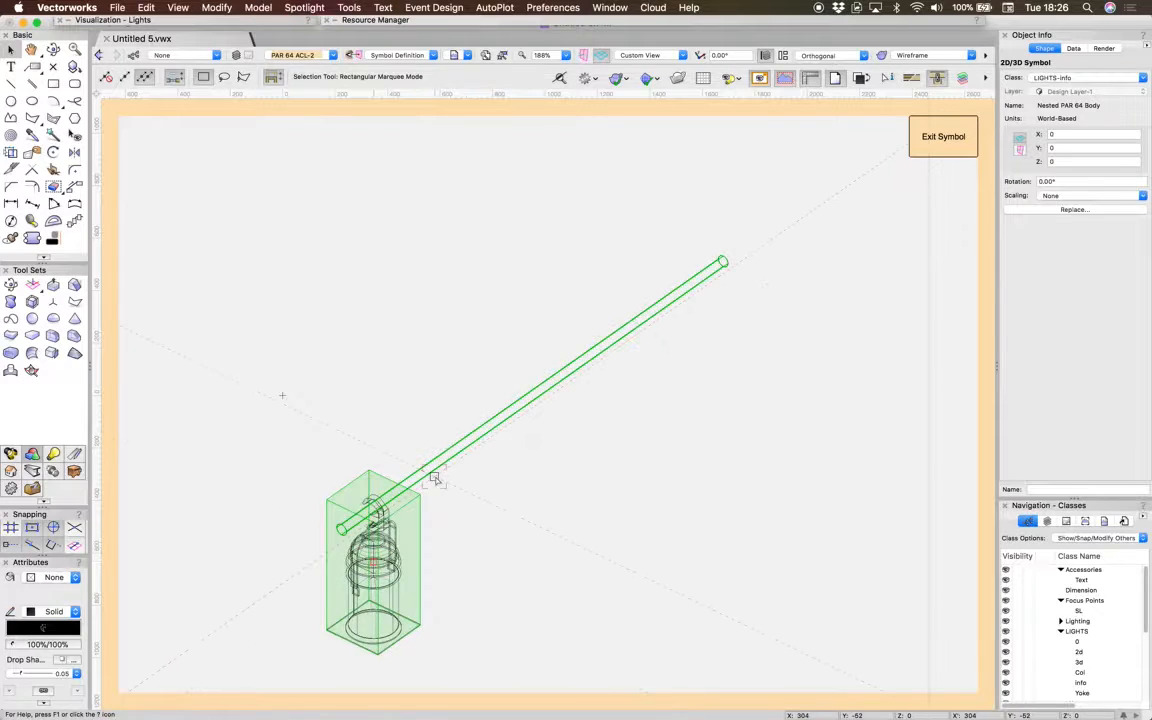
{"action": "left_click", "coordinate": [445, 462]}
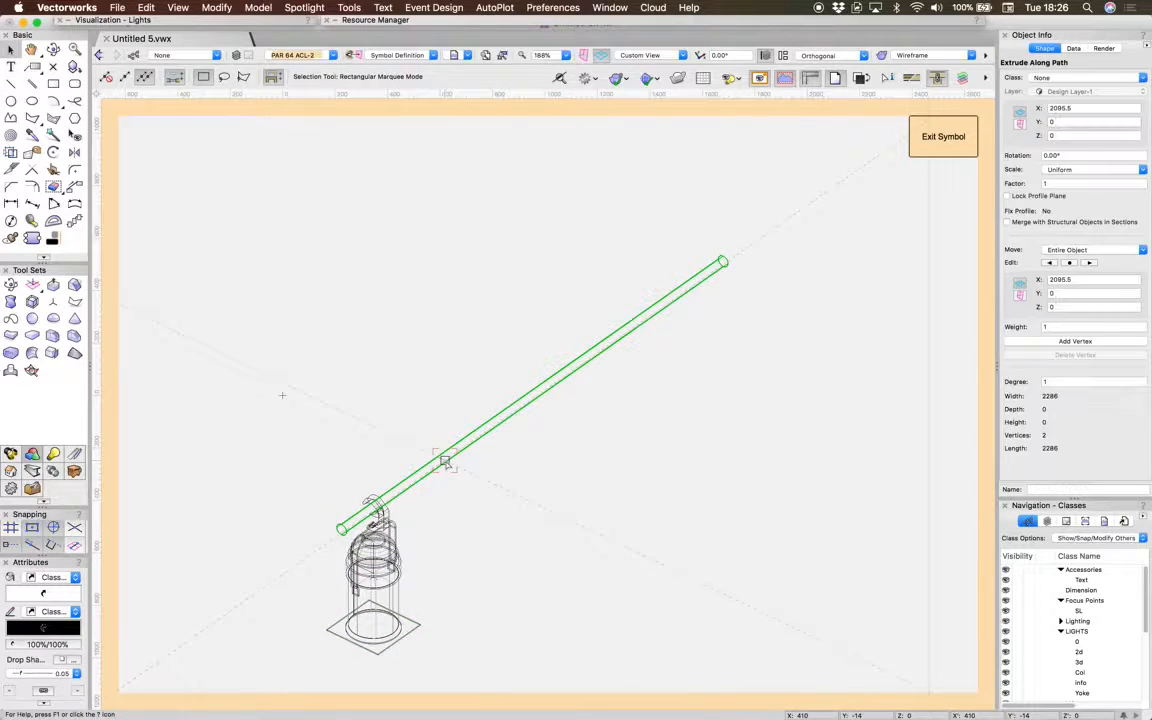
{"action": "mouse_move", "coordinate": [590, 362]}
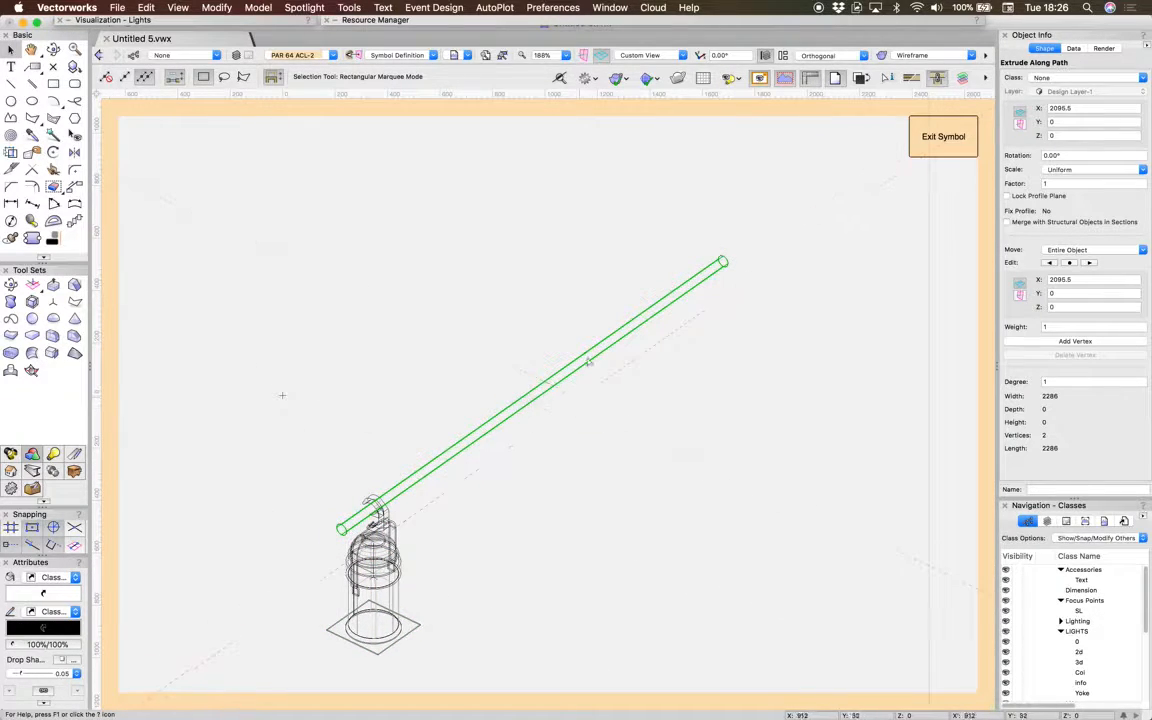
{"action": "left_click", "coordinate": [524, 309]}
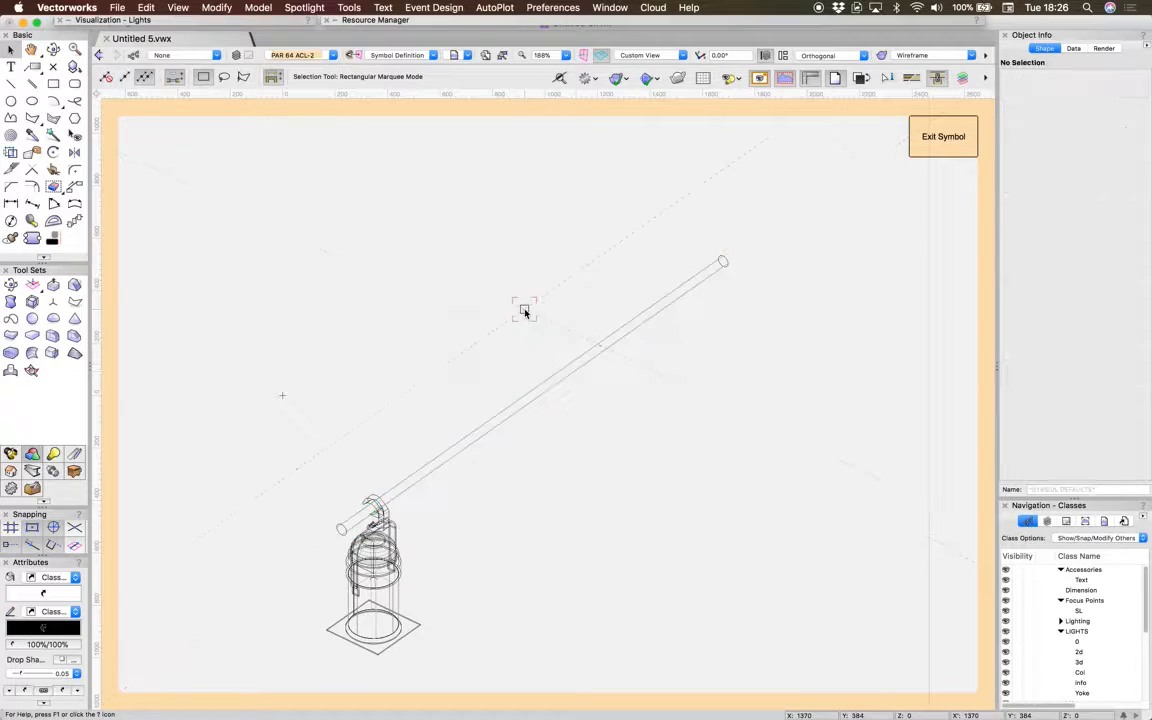
- Exit symbol editing, bottom-align the bar's lamp with the five loose lamps, and select all six
{"action": "left_click", "coordinate": [942, 136]}
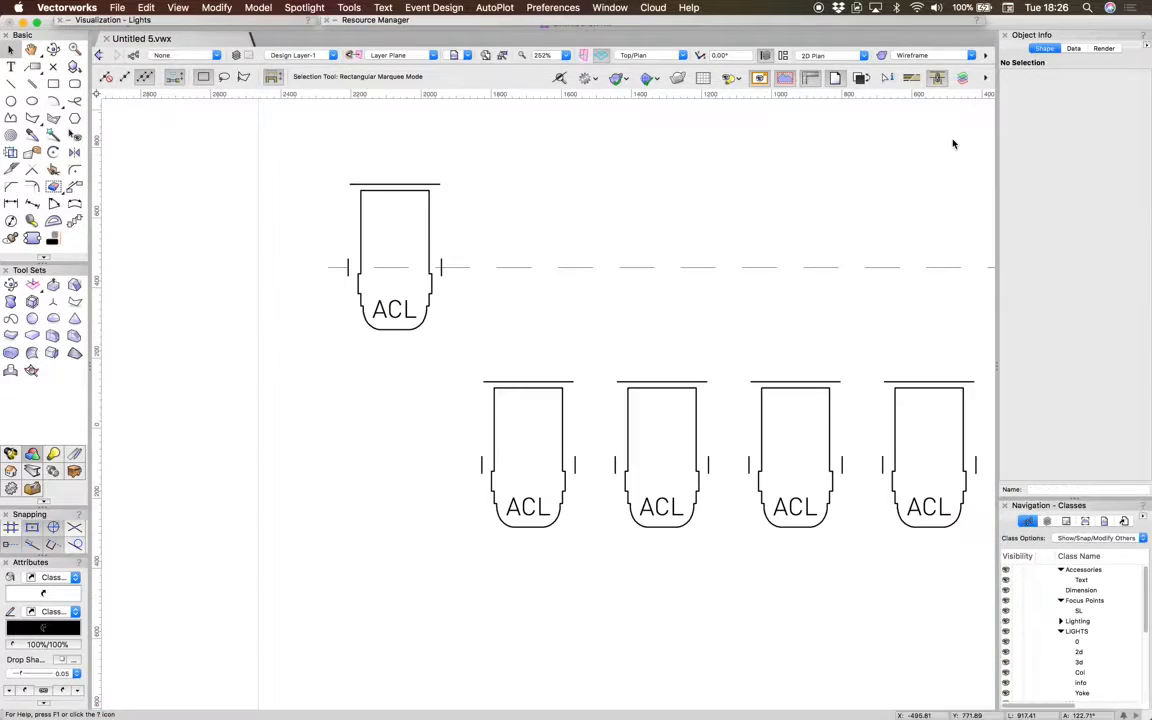
{"action": "mouse_move", "coordinate": [375, 413]}
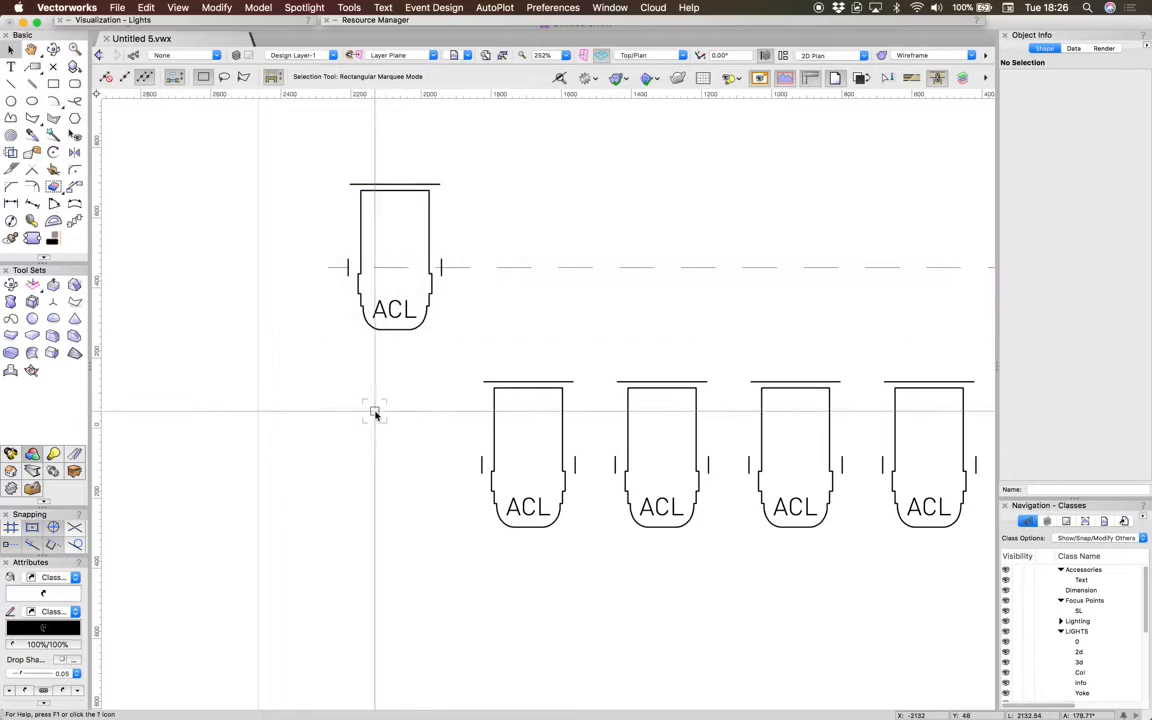
{"action": "scroll", "scroll_direction": "down", "scroll_amount": 3}
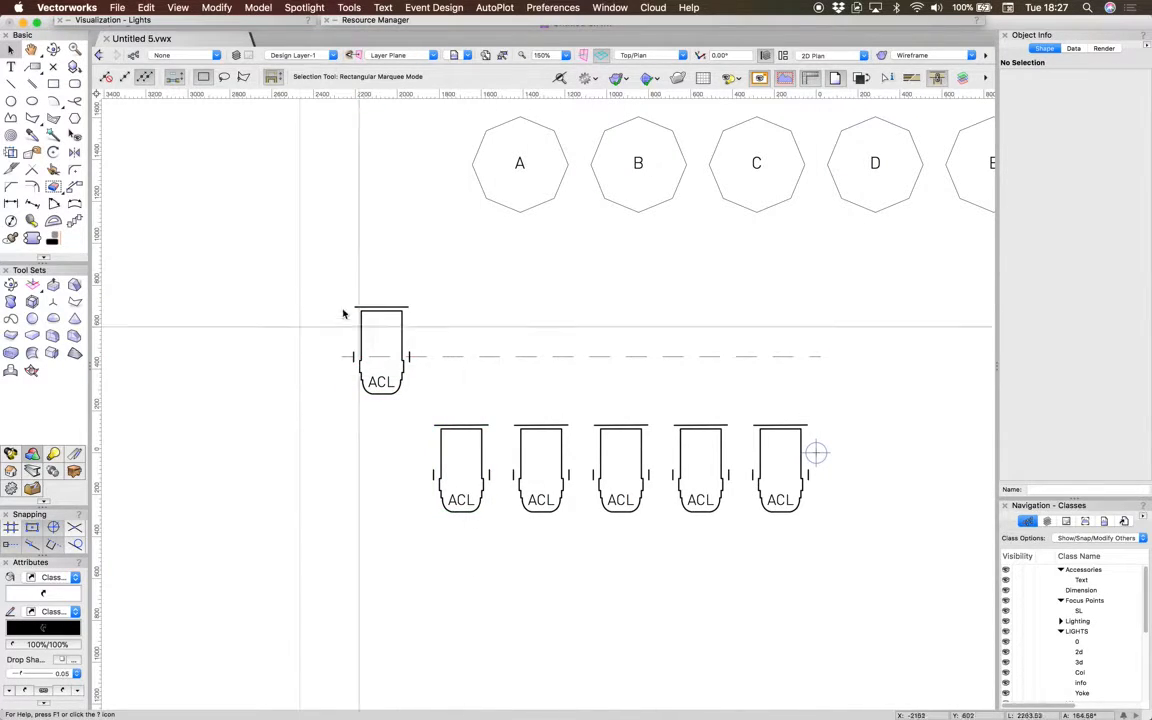
{"action": "left_click_drag", "start_coordinate": [343, 313], "coordinate": [820, 393]}
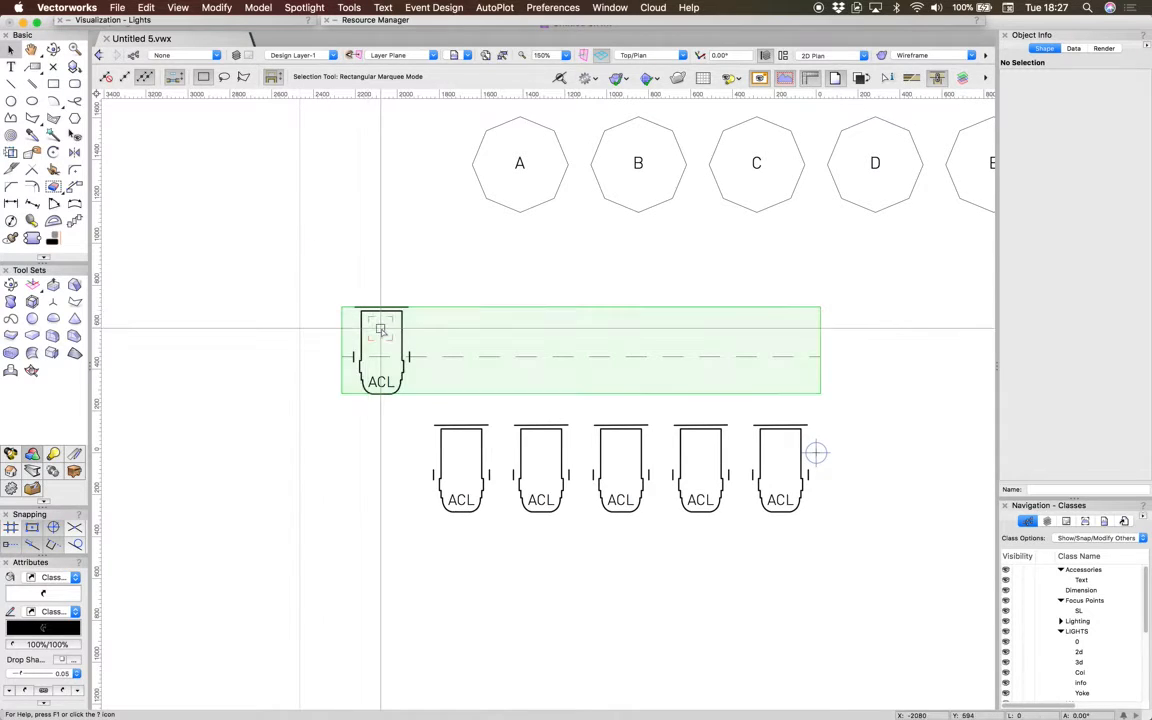
{"action": "left_click", "coordinate": [461, 468]}
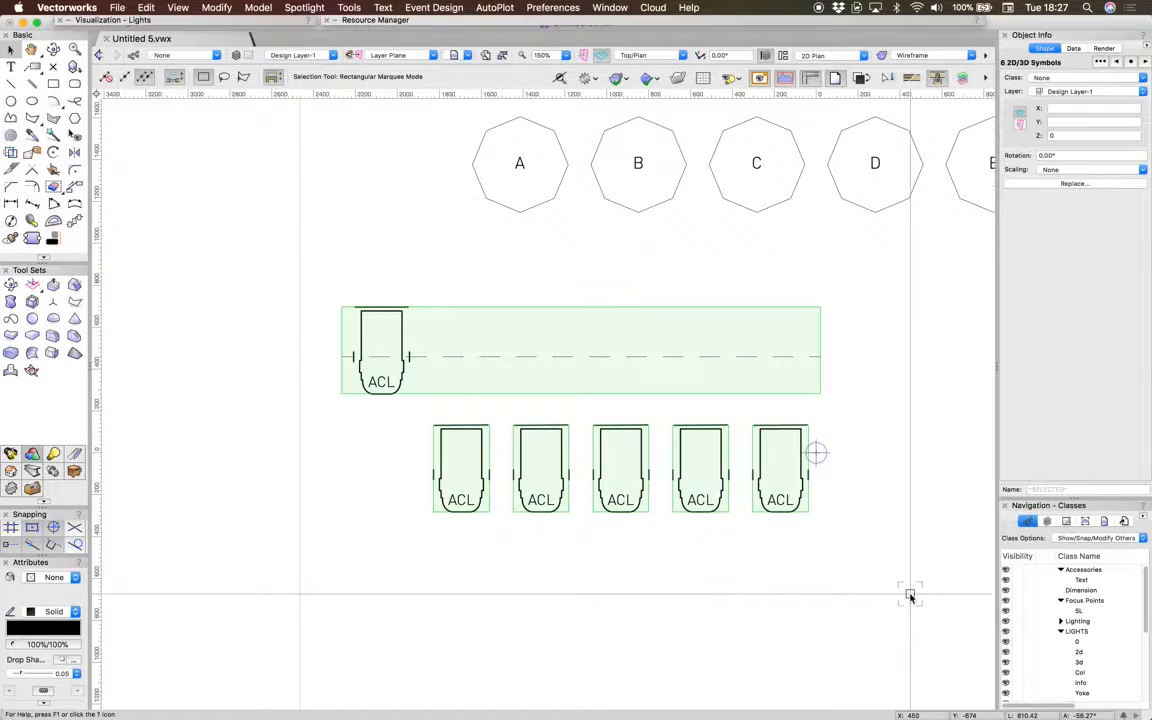
{"action": "left_click", "coordinate": [543, 468]}
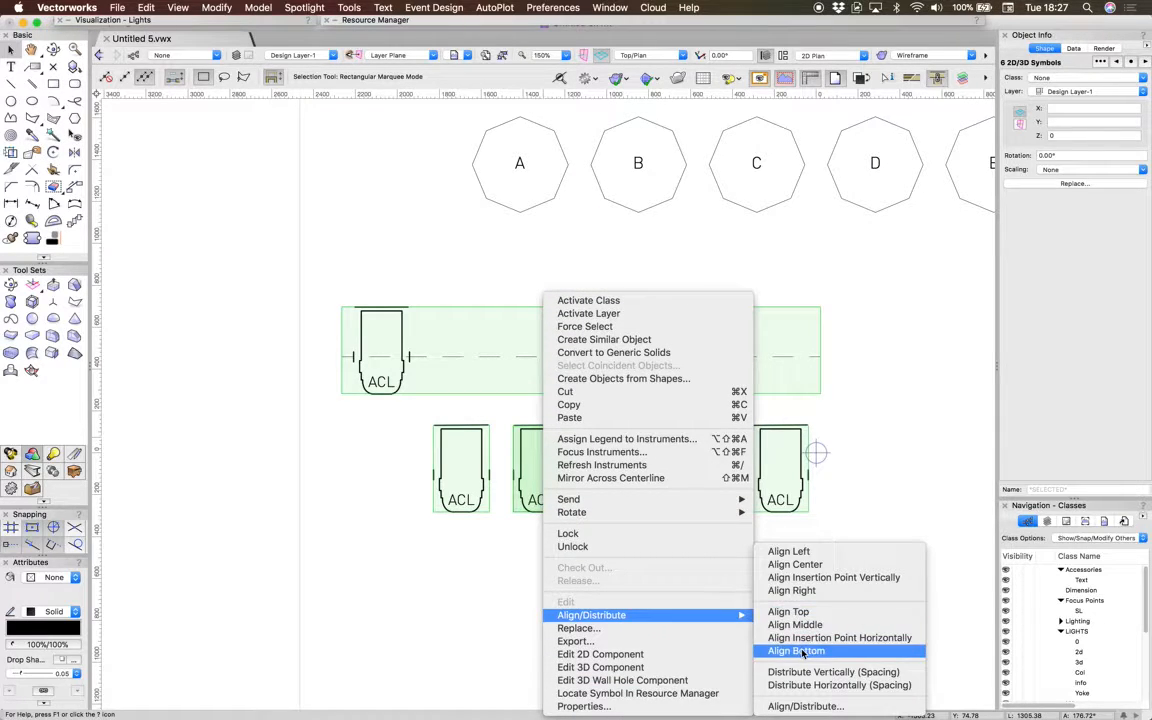
{"action": "left_click", "coordinate": [796, 650]}
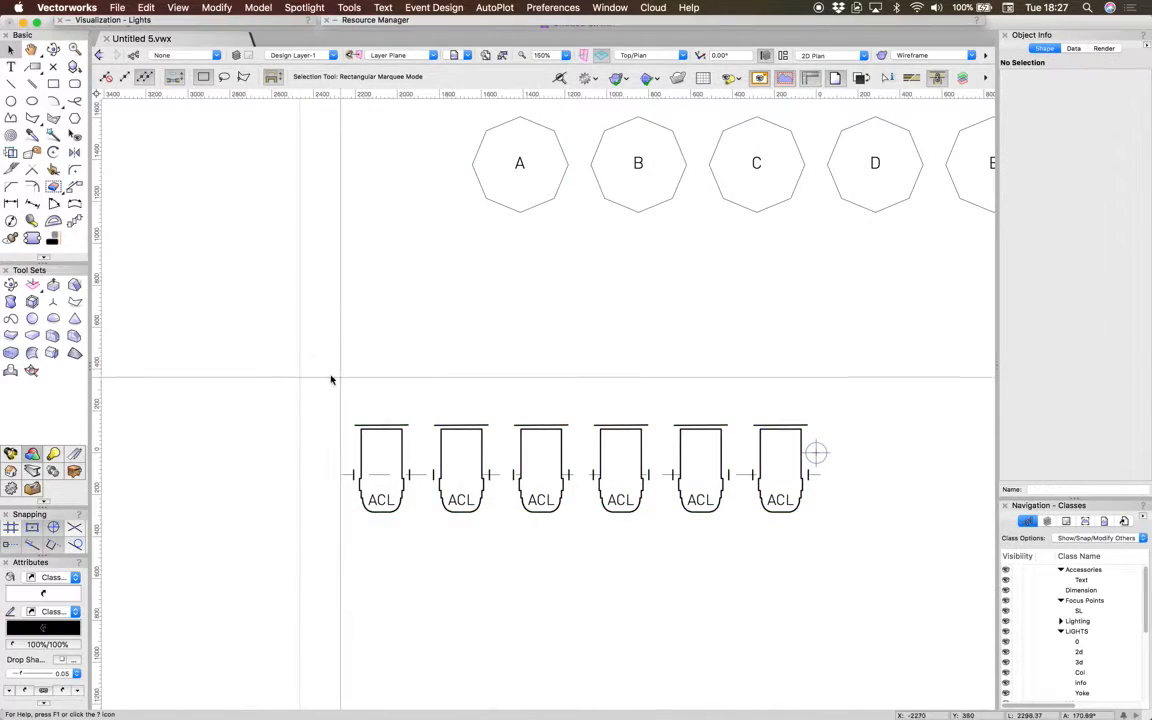
{"action": "left_click_drag", "start_coordinate": [332, 380], "coordinate": [815, 567]}
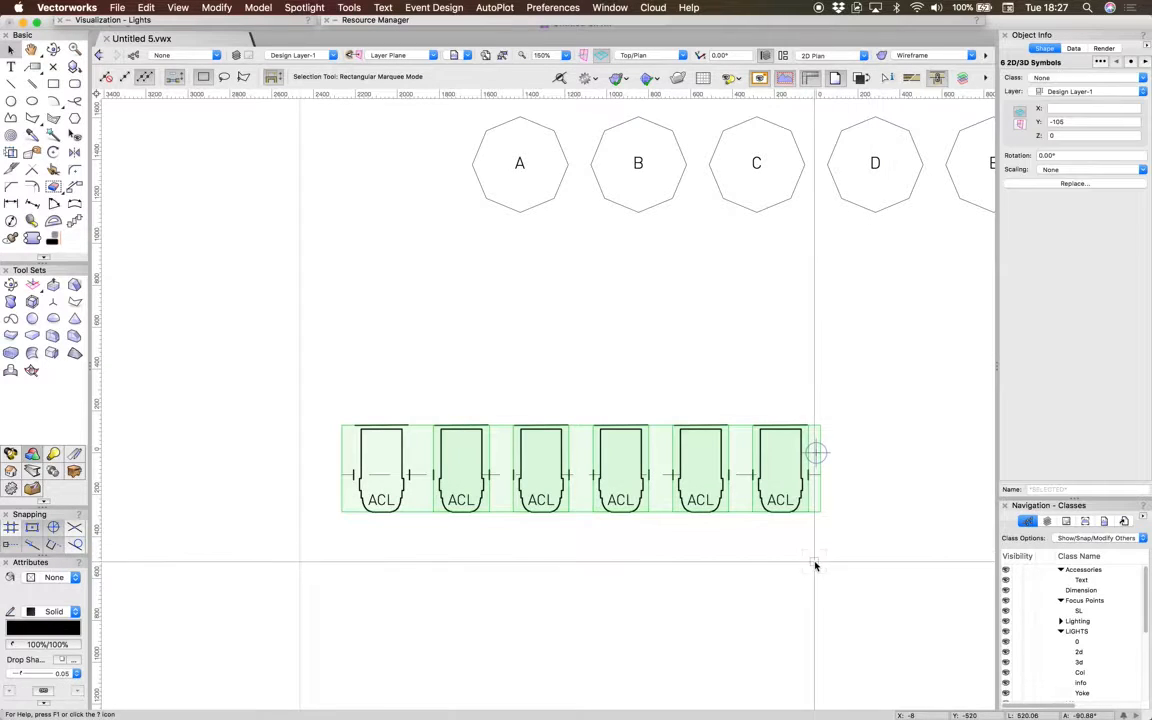
{"action": "left_click", "coordinate": [340, 315]}
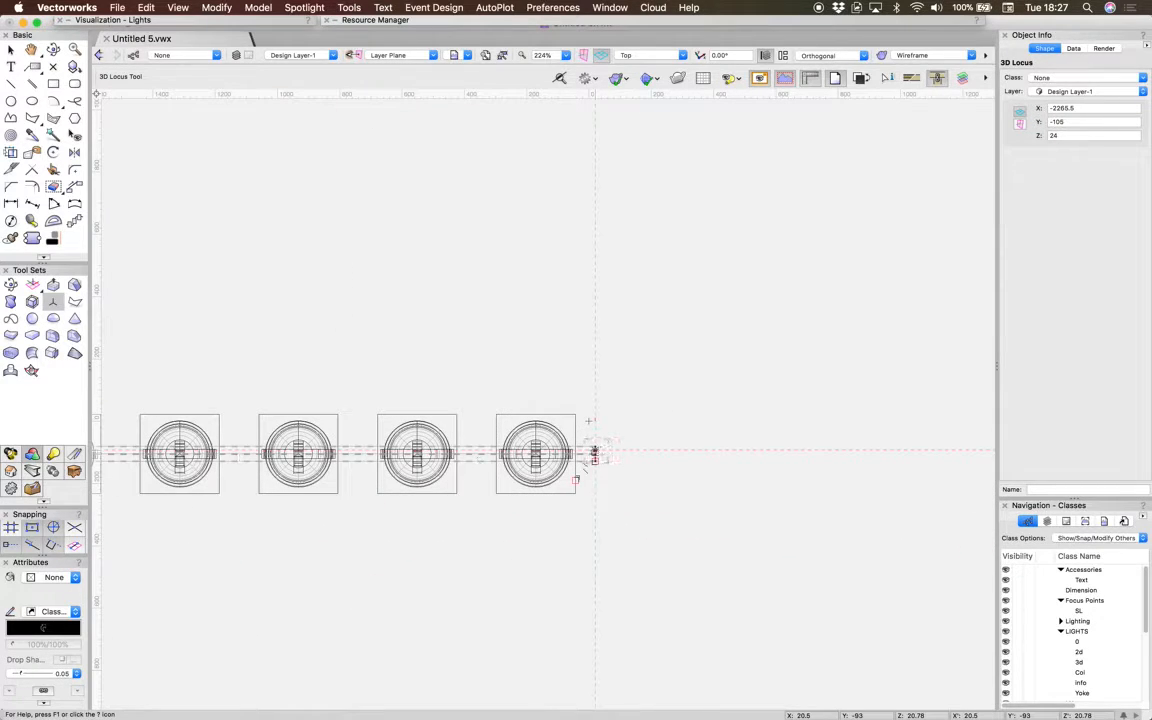
- Place a 3D locus at the bar's right end with its Z set to 0
{"action": "scroll", "scroll_direction": "up", "scroll_amount": 3}
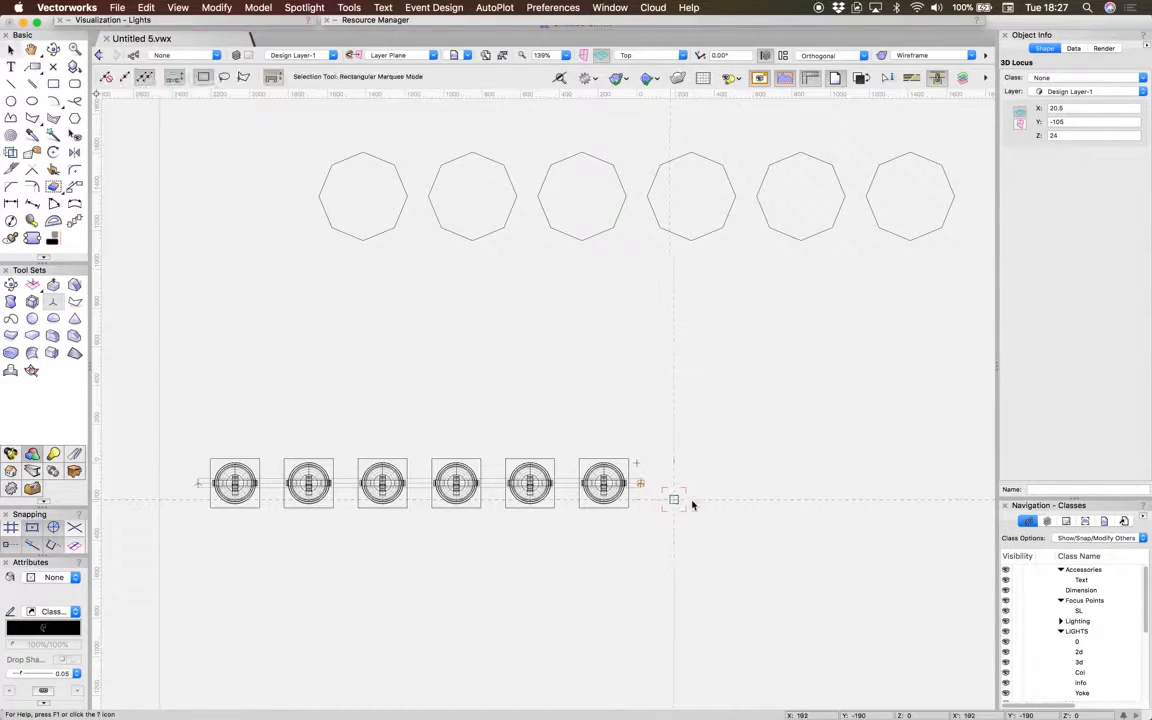
{"action": "mouse_move", "coordinate": [430, 560]}
{"action": "type", "text": "0"}
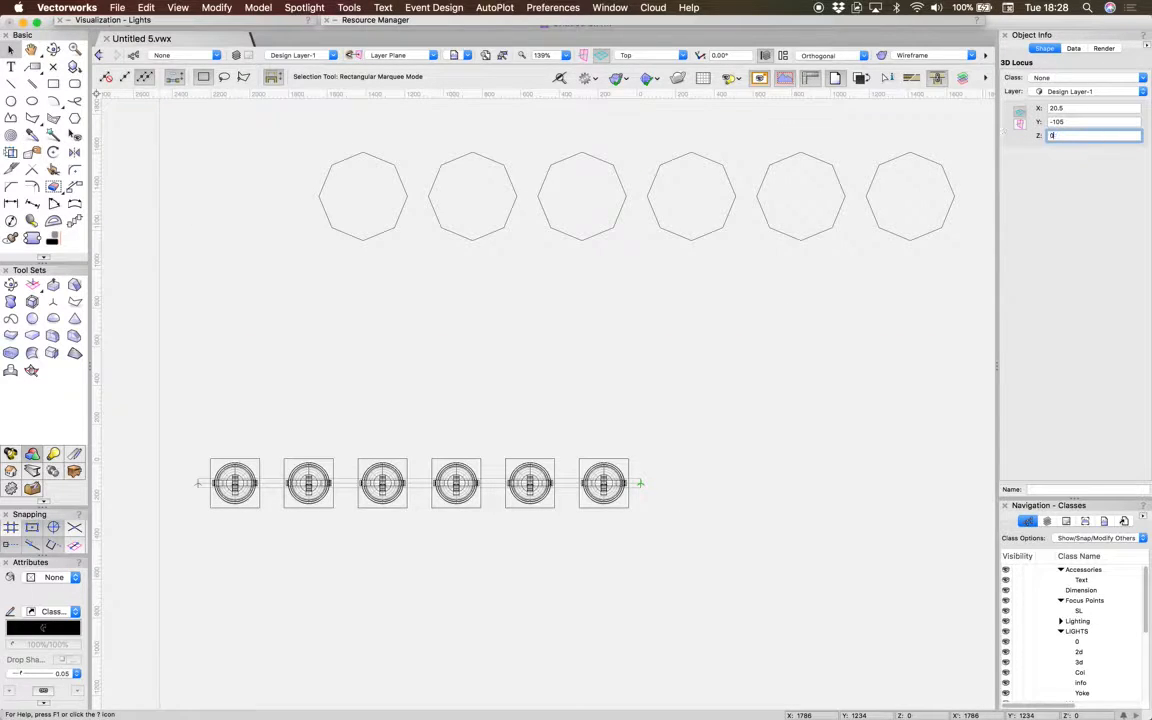
{"action": "left_click", "coordinate": [325, 584]}
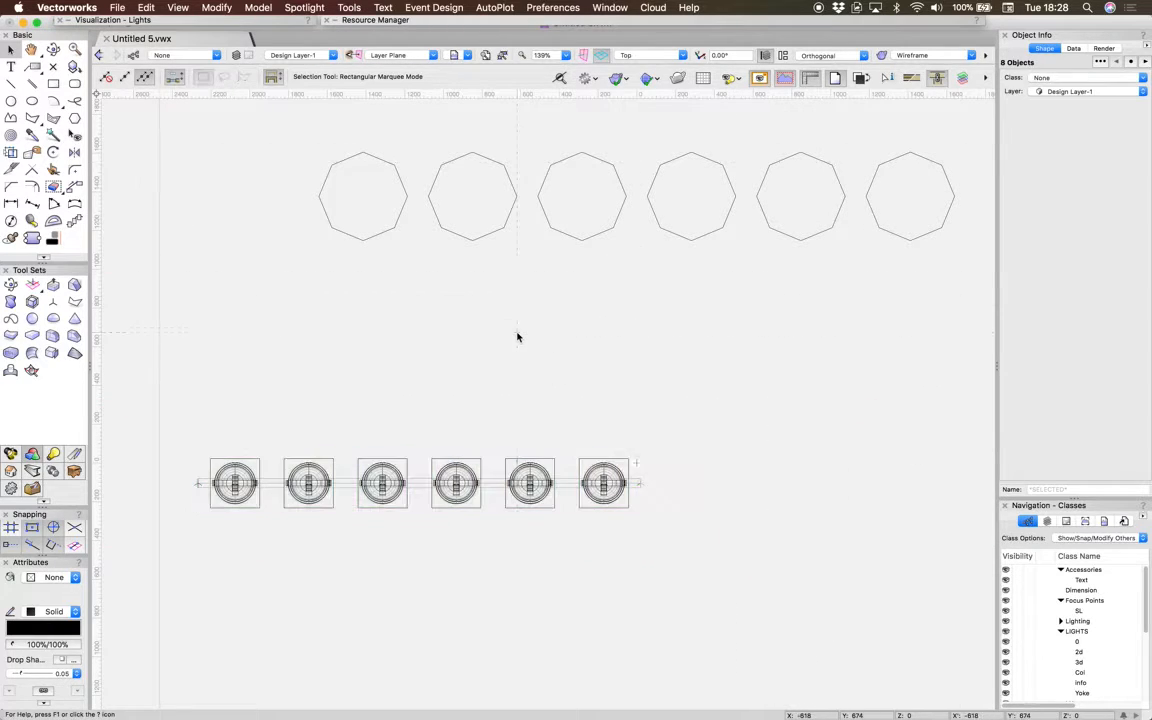
- Switch to Top/Plan view and marquee-select all six lamps and the bar
{"action": "left_click", "coordinate": [529, 483]}
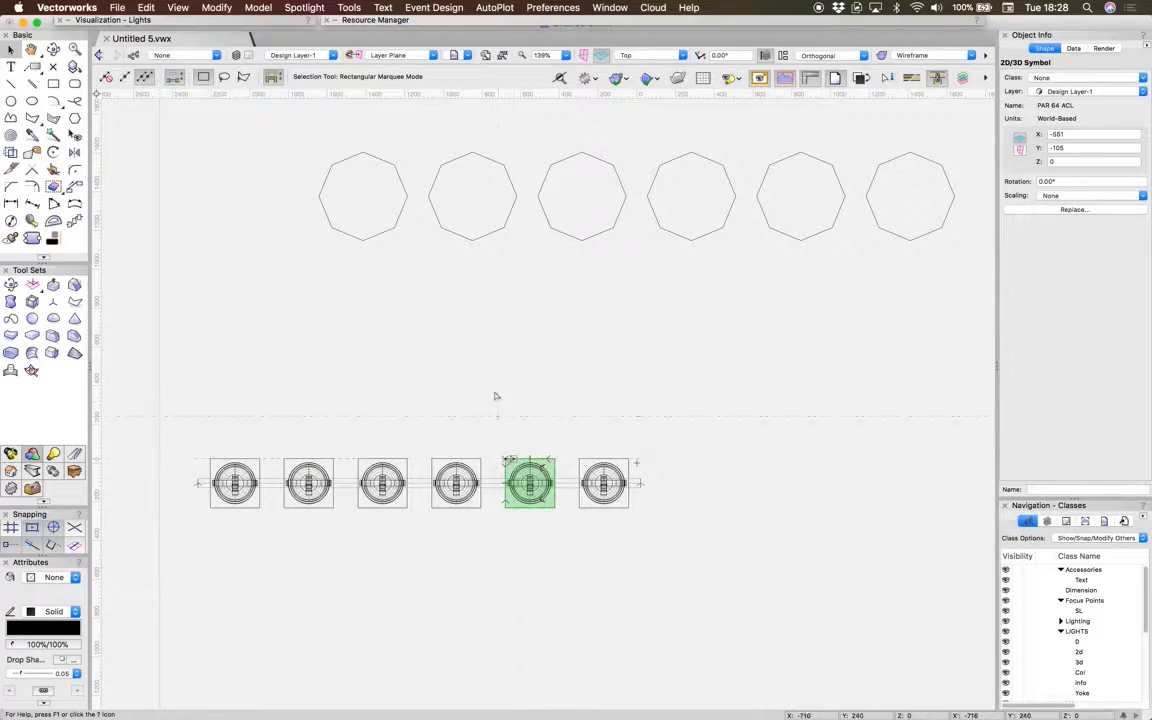
{"action": "left_click", "coordinate": [650, 55]}
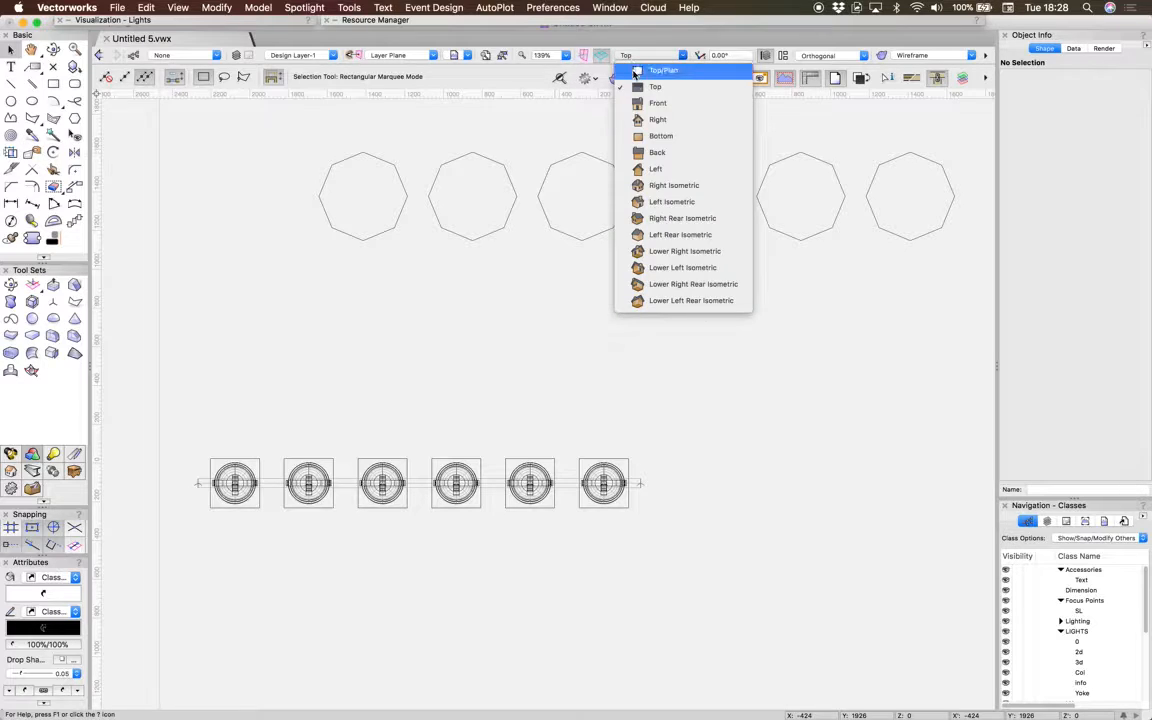
{"action": "left_click", "coordinate": [663, 70]}
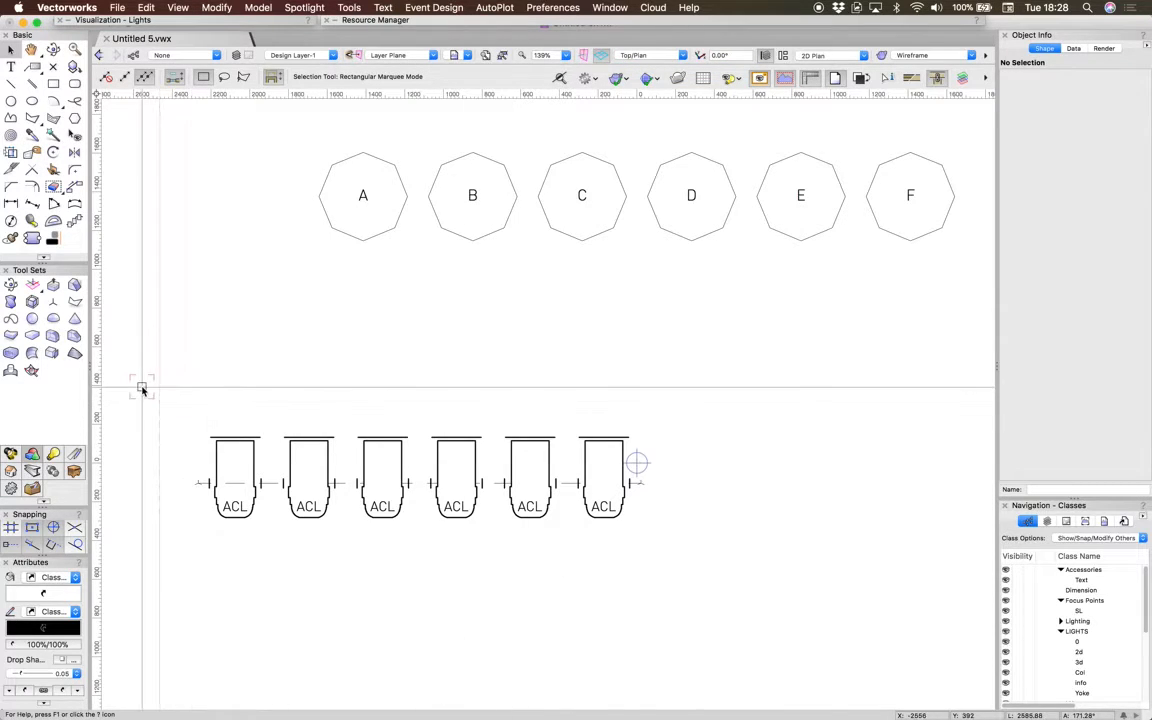
{"action": "left_click_drag", "start_coordinate": [142, 389], "coordinate": [718, 578]}
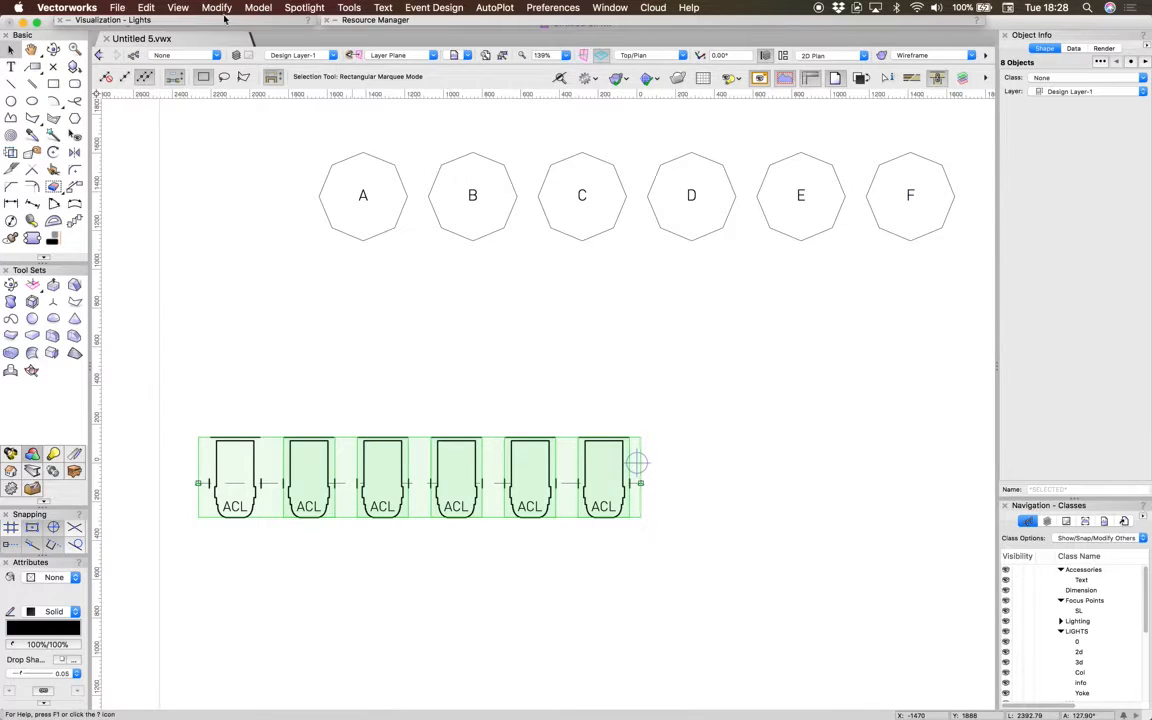
{"action": "left_click", "coordinate": [217, 7]}
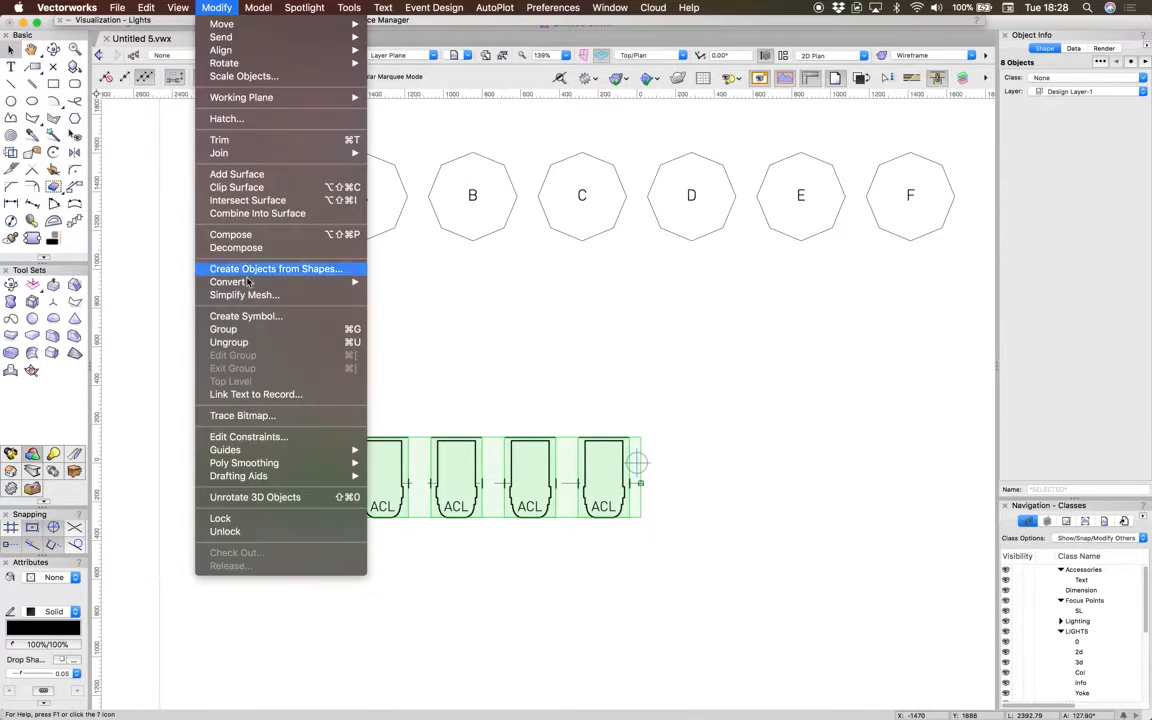
- Create a symbol named '6 bar' at the file root, then delete the placed bar
{"action": "left_click", "coordinate": [246, 315]}
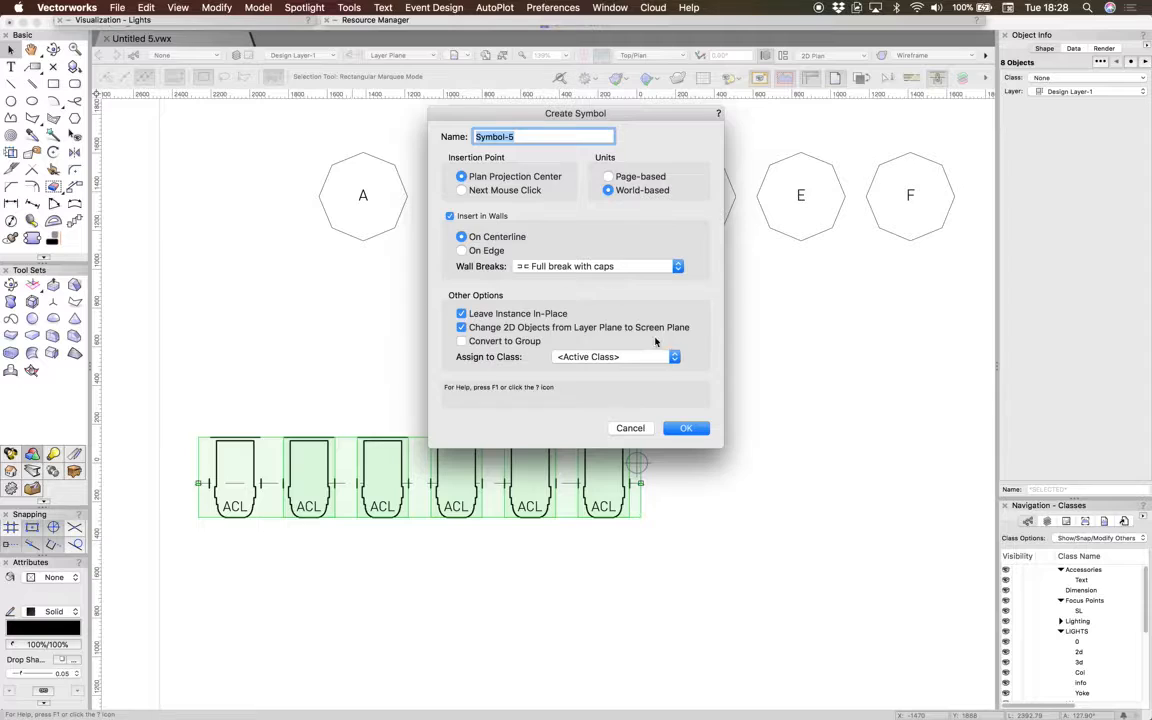
{"action": "type", "text": "6 ba"}
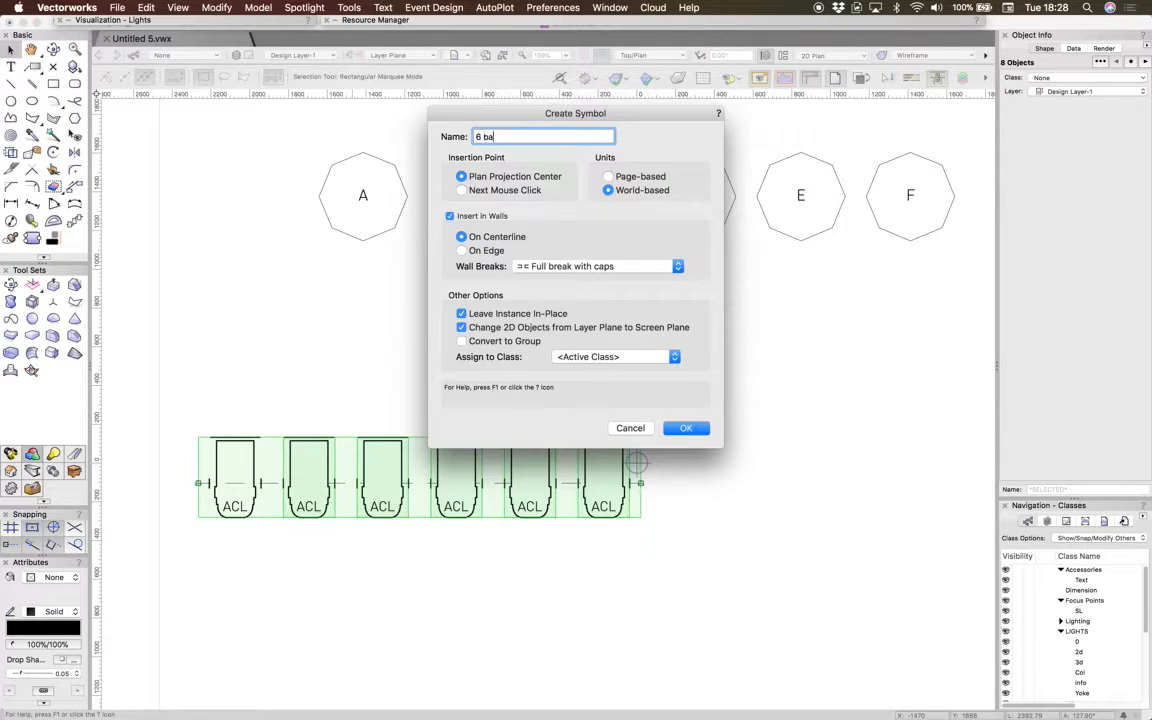
{"action": "type", "text": "r"}
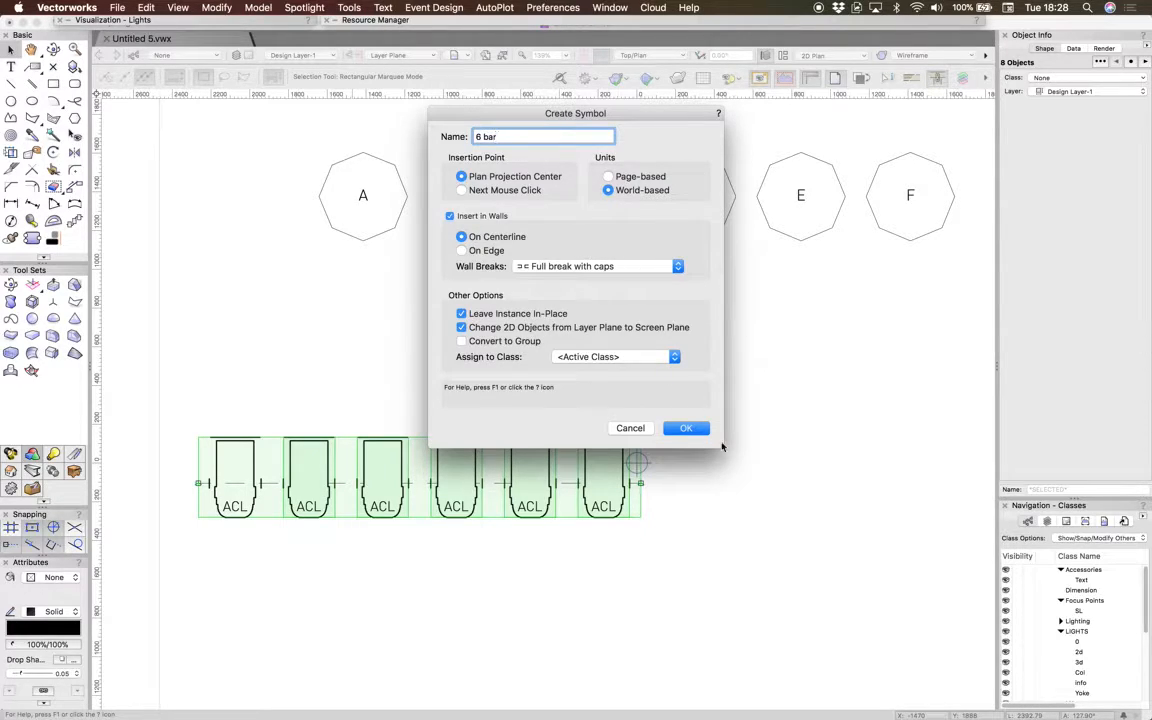
{"action": "left_click", "coordinate": [686, 428]}
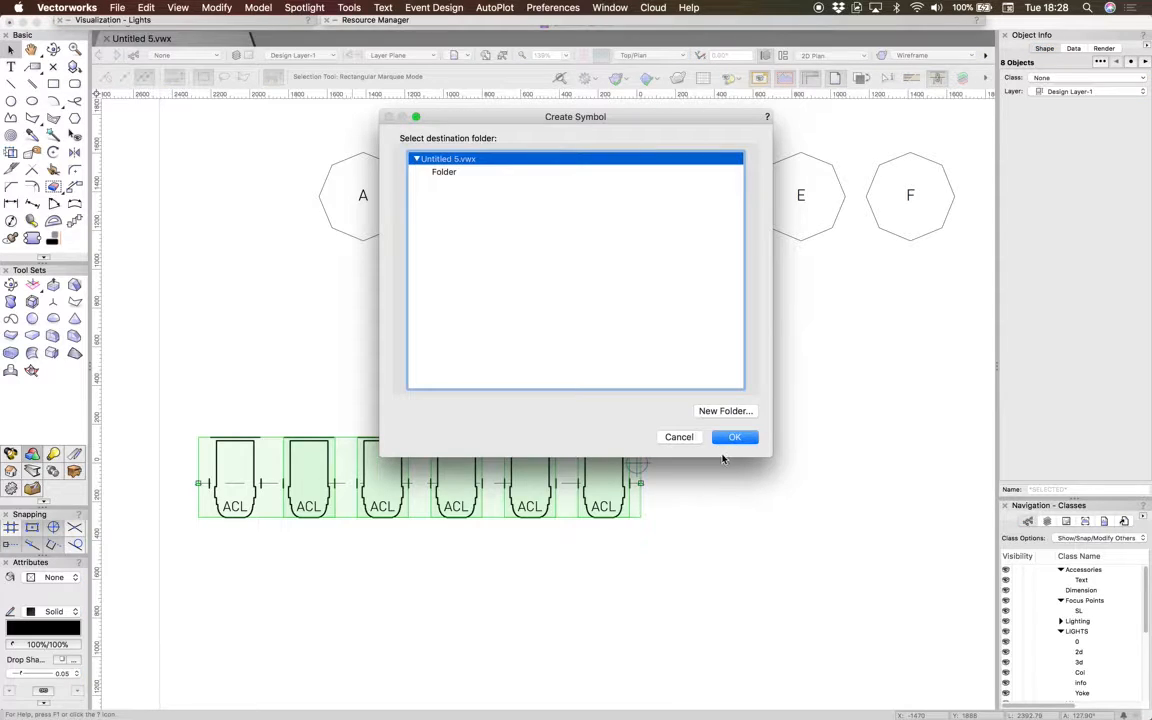
{"action": "left_click", "coordinate": [734, 437]}
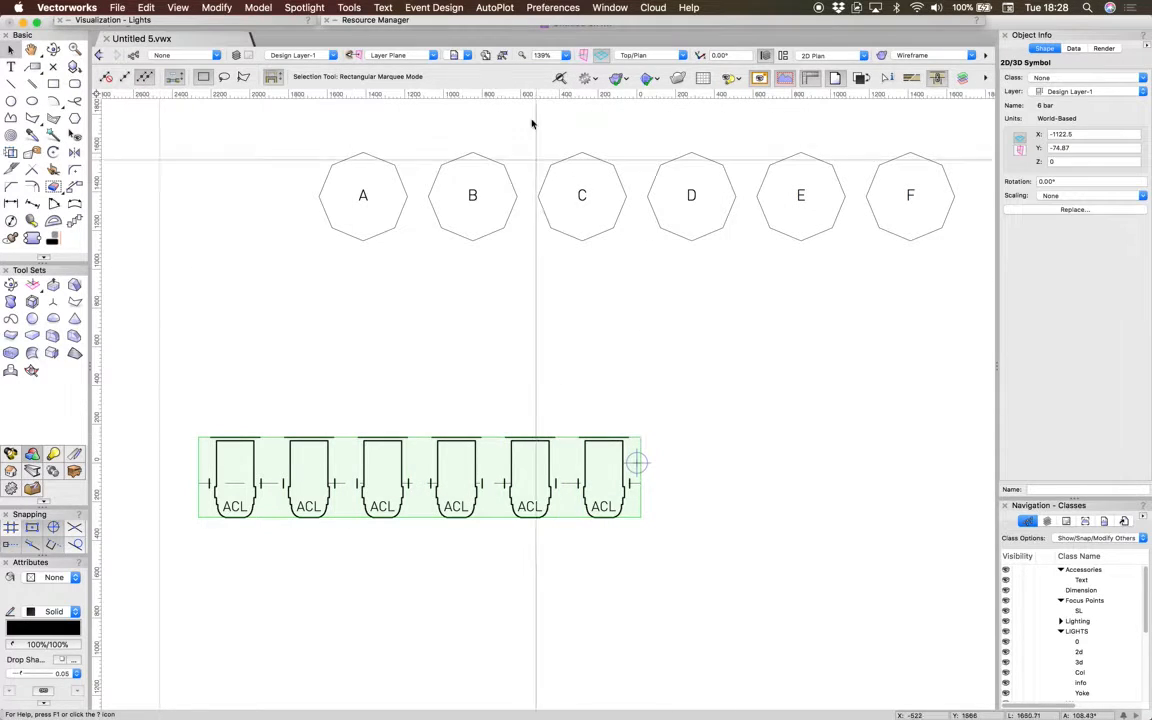
{"action": "mouse_move", "coordinate": [453, 457]}
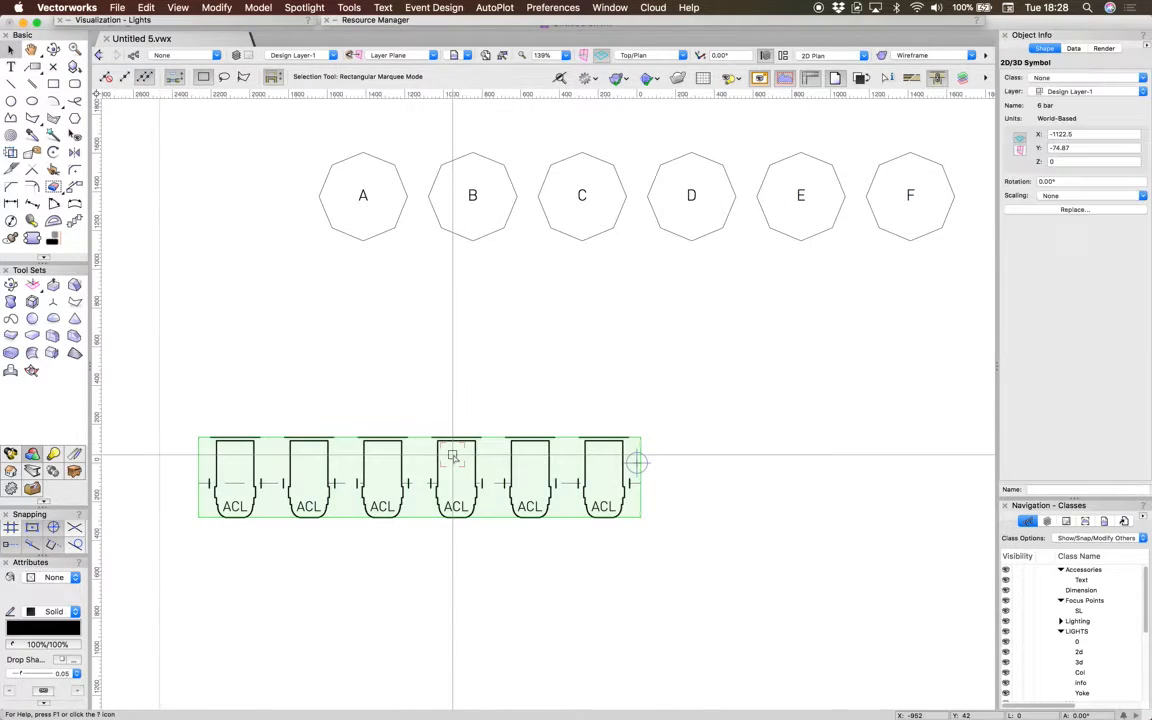
{"action": "key", "text": "delete"}
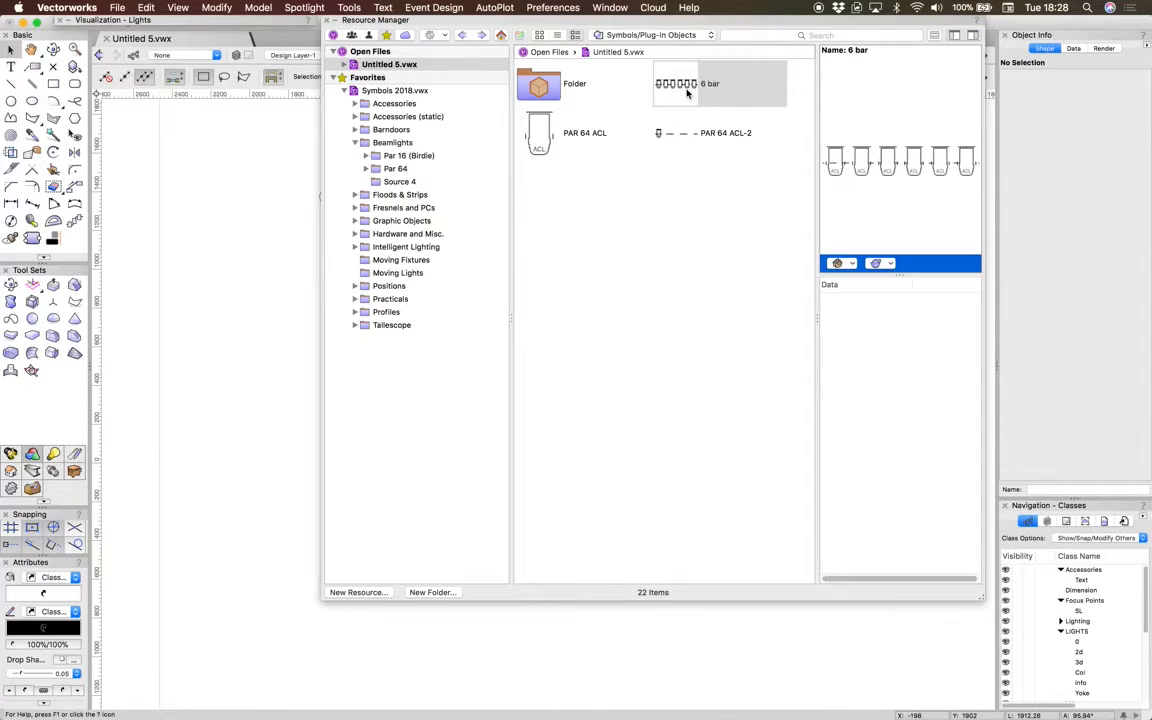
- Show the context menu for the '6 bar' symbol in the Resource Manager
{"action": "right_click", "coordinate": [686, 90]}
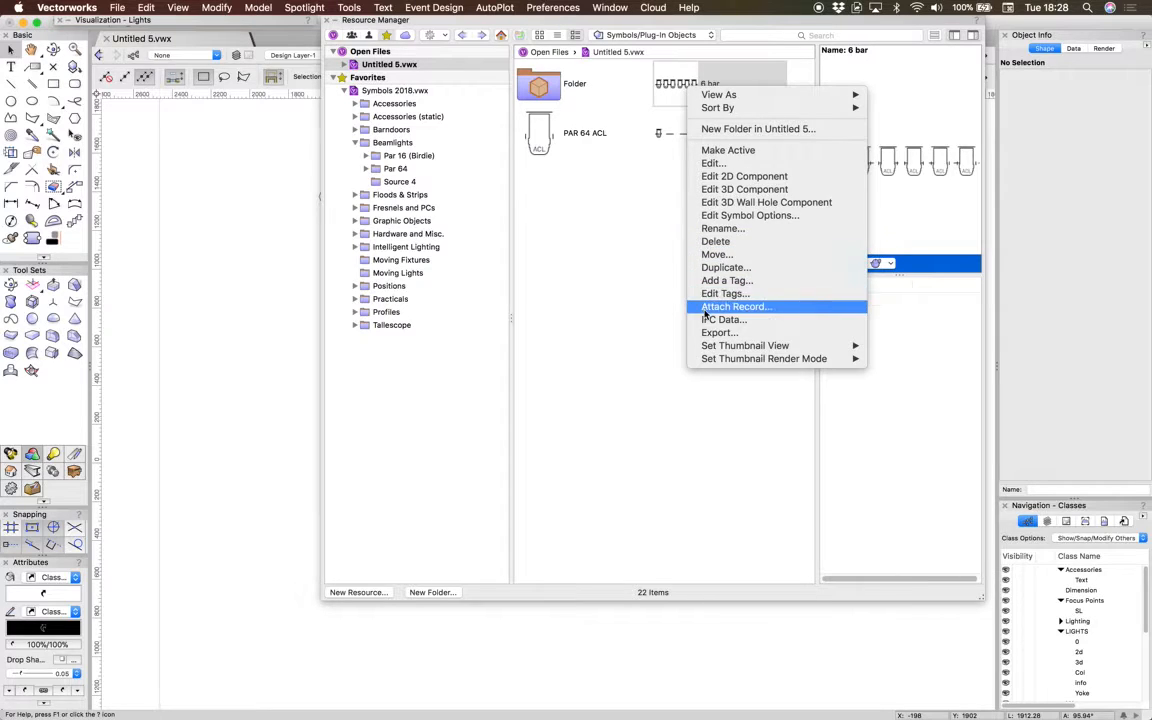
- Attach the Light Info Record to the '6 bar' symbol via Attach Record
{"action": "left_click", "coordinate": [735, 307]}
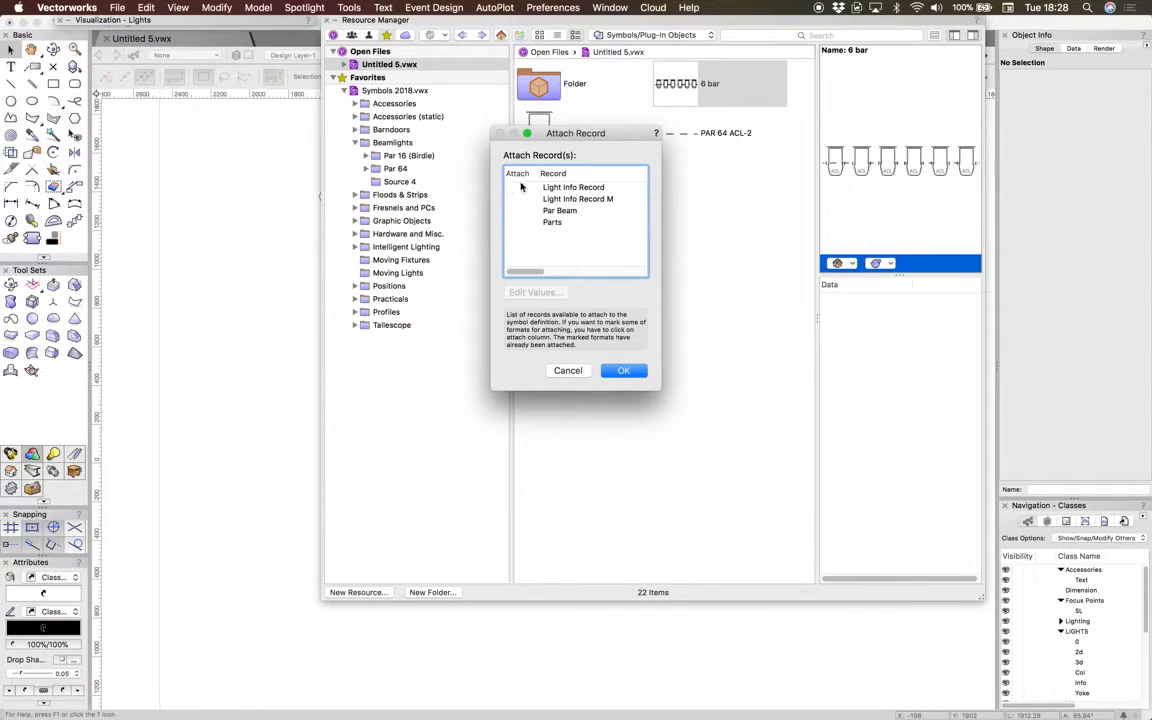
{"action": "left_click", "coordinate": [573, 187]}
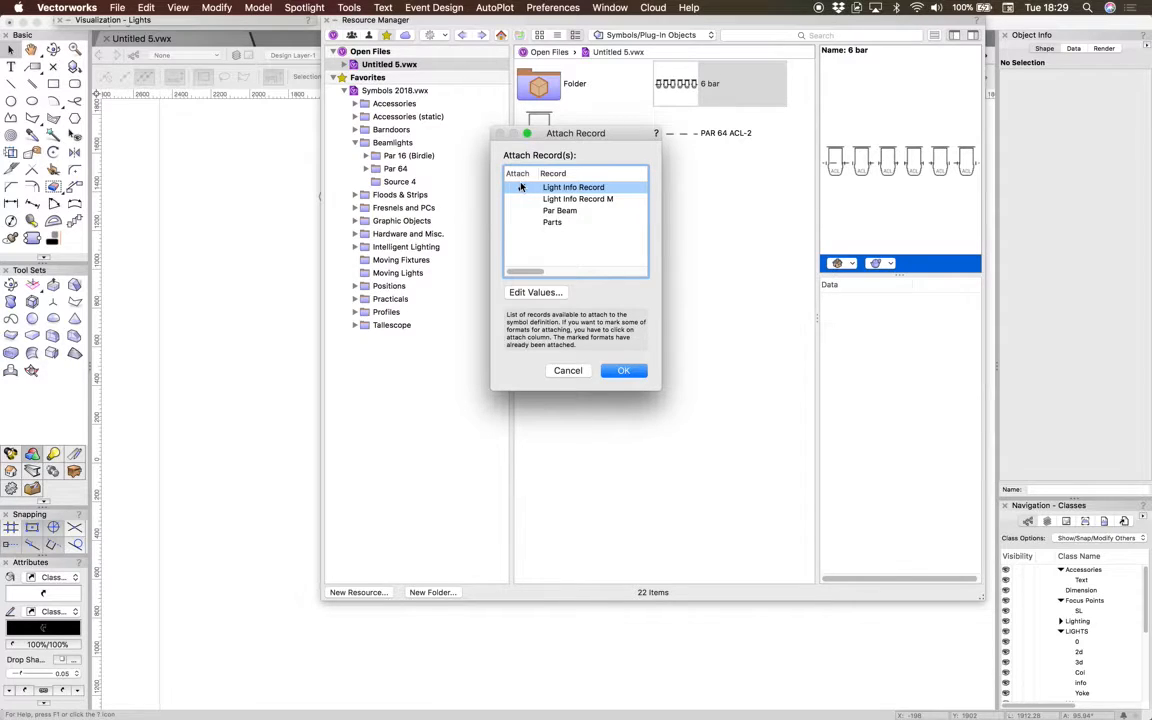
{"action": "left_click", "coordinate": [520, 187]}
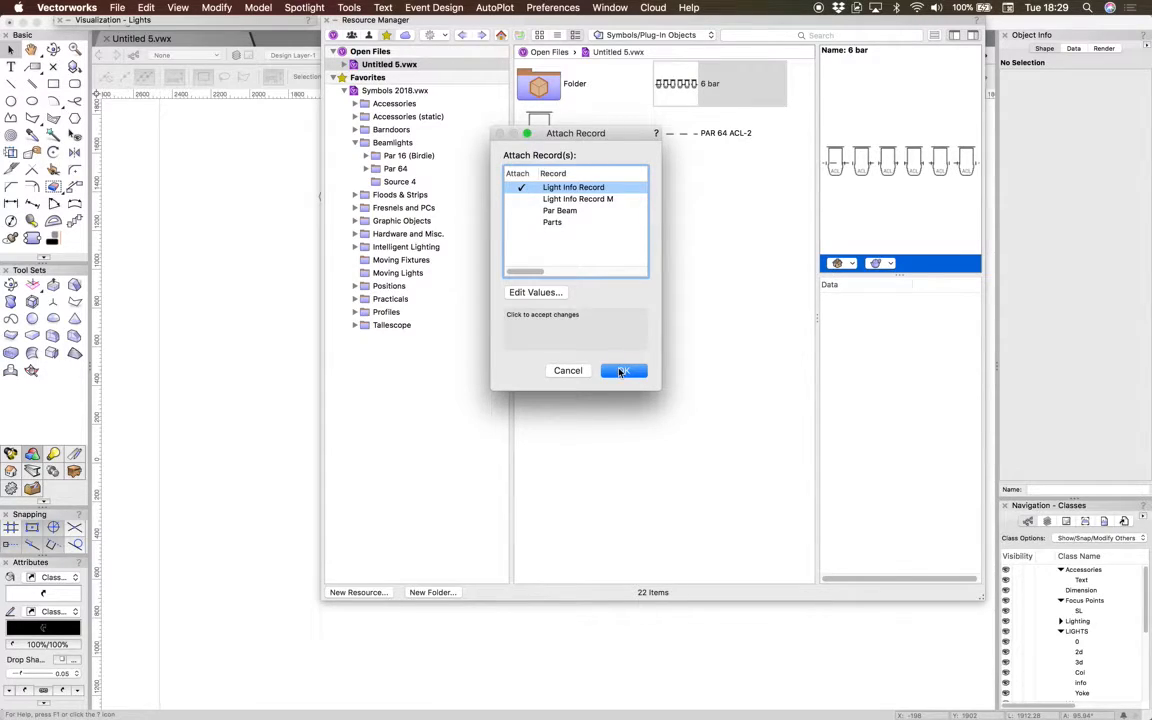
{"action": "left_click", "coordinate": [623, 370]}
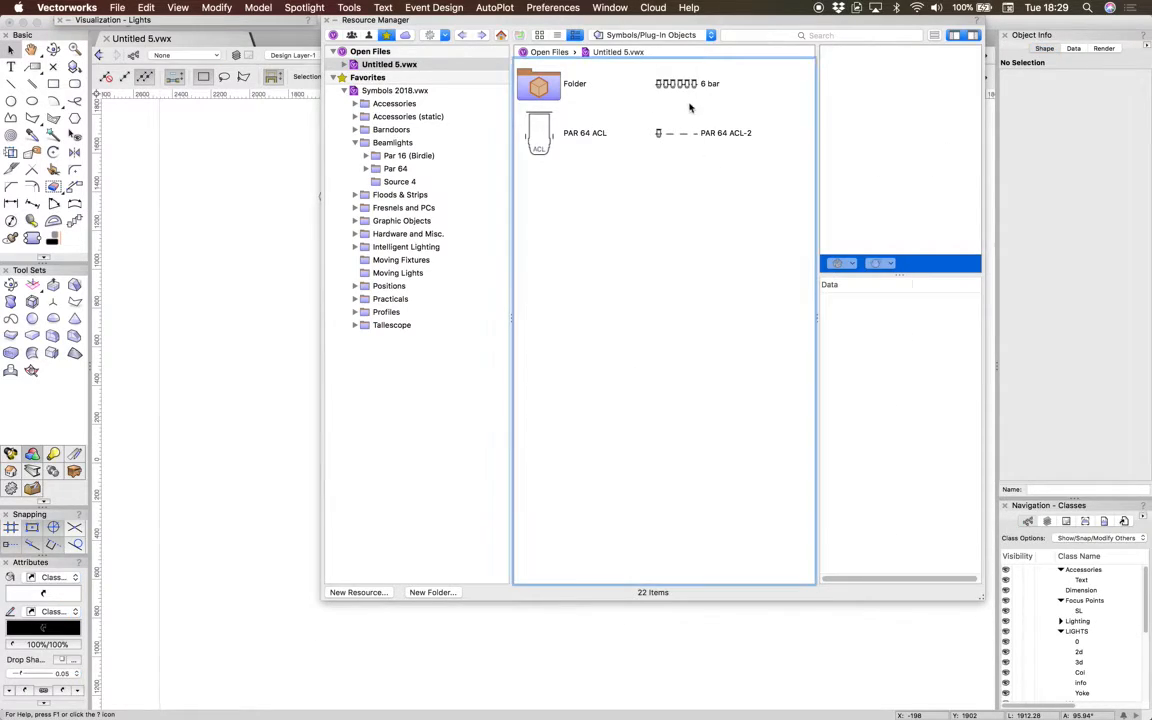
- Insert '6 bar' with the Lighting Instrument tool and raise its six lamps to Z 6000
{"action": "left_click", "coordinate": [710, 83]}
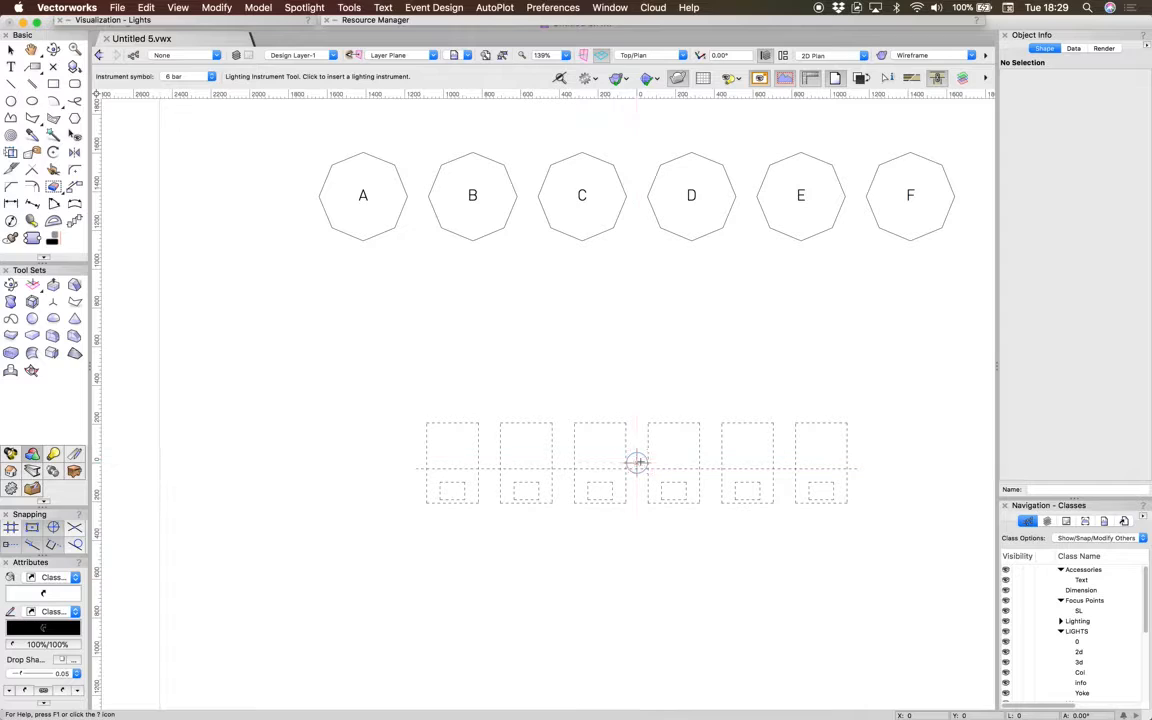
{"action": "left_click", "coordinate": [638, 462]}
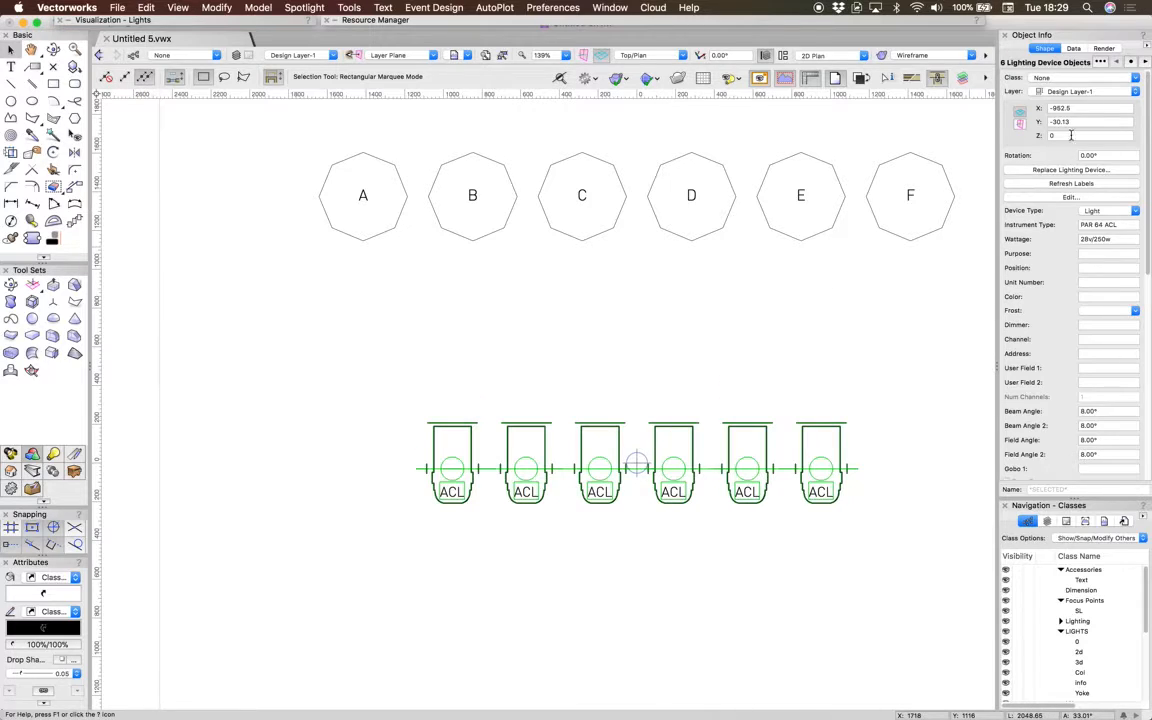
{"action": "left_click", "coordinate": [640, 338]}
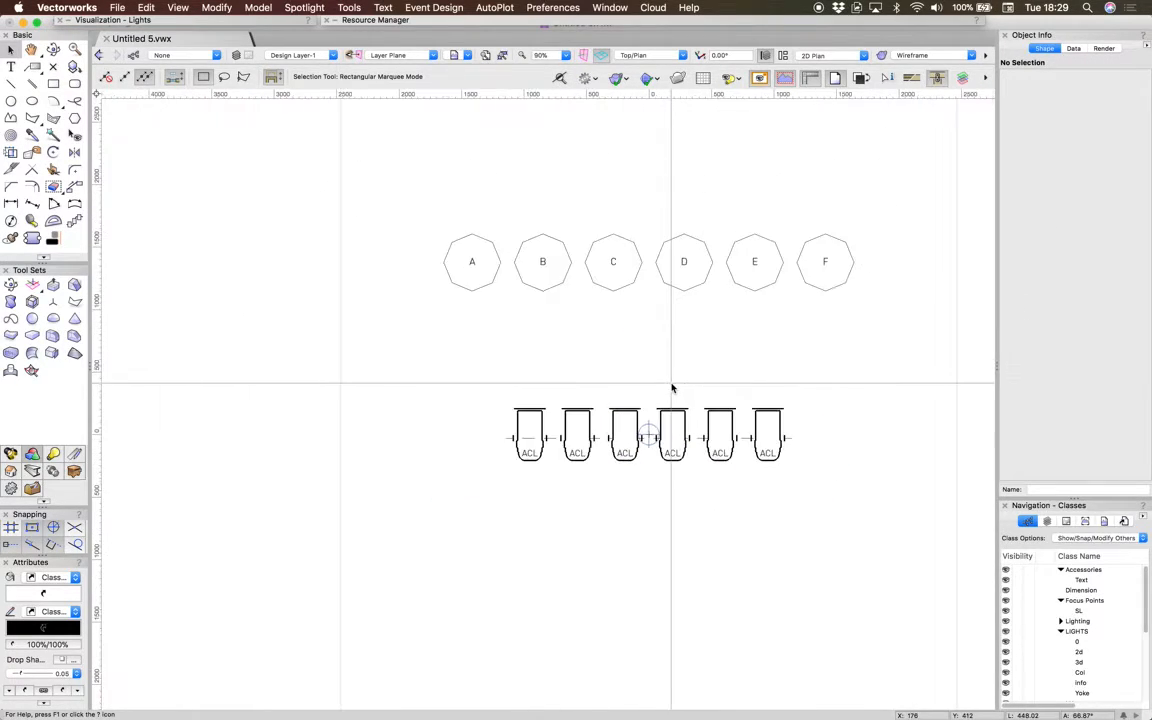
{"action": "left_click_drag", "start_coordinate": [460, 365], "coordinate": [790, 560]}
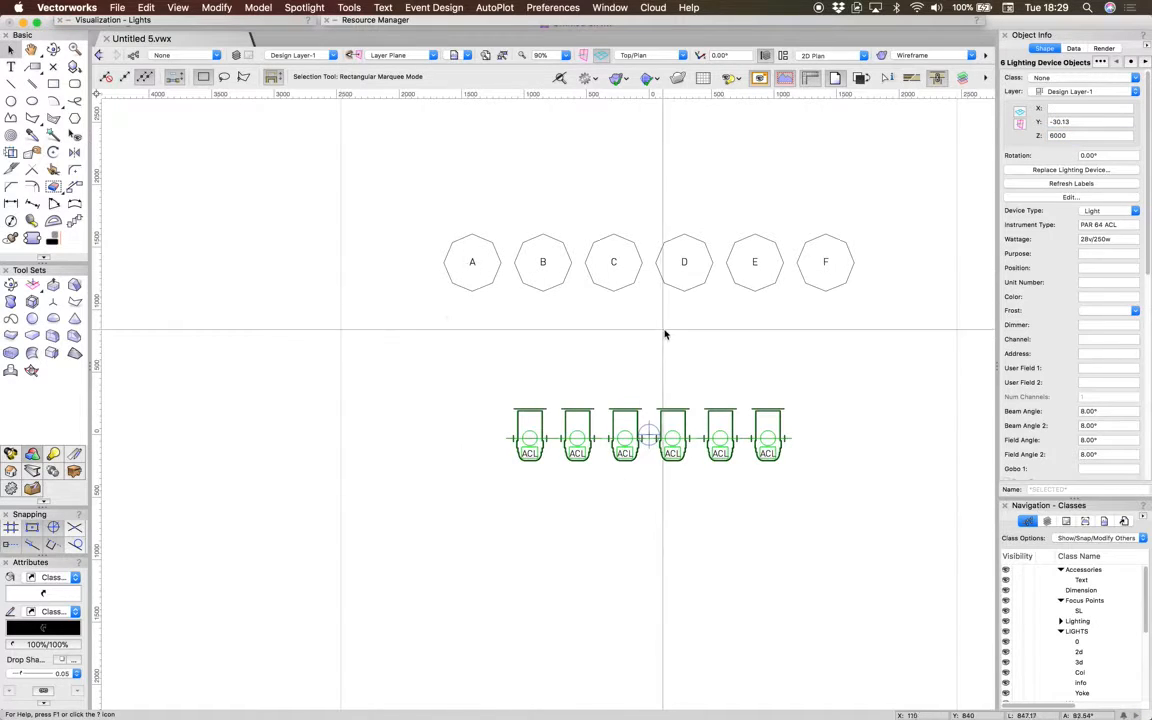
{"action": "scroll", "scroll_direction": "up", "scroll_amount": 3}
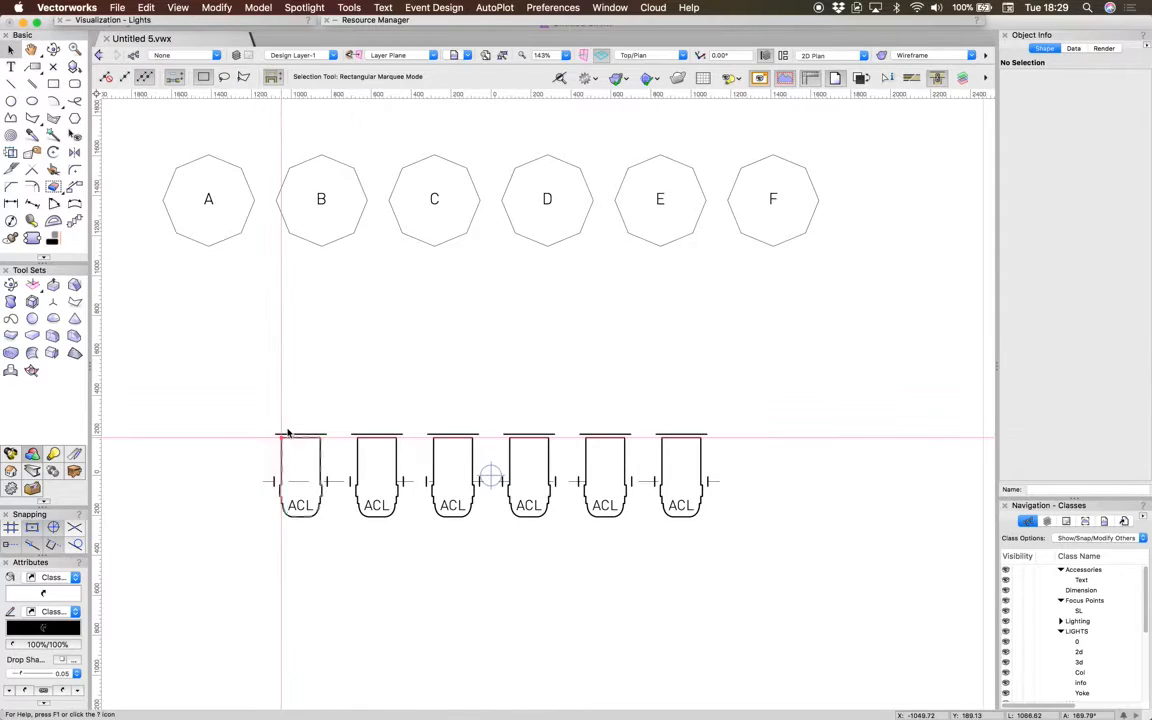
{"action": "left_click_drag", "start_coordinate": [280, 430], "coordinate": [810, 615]}
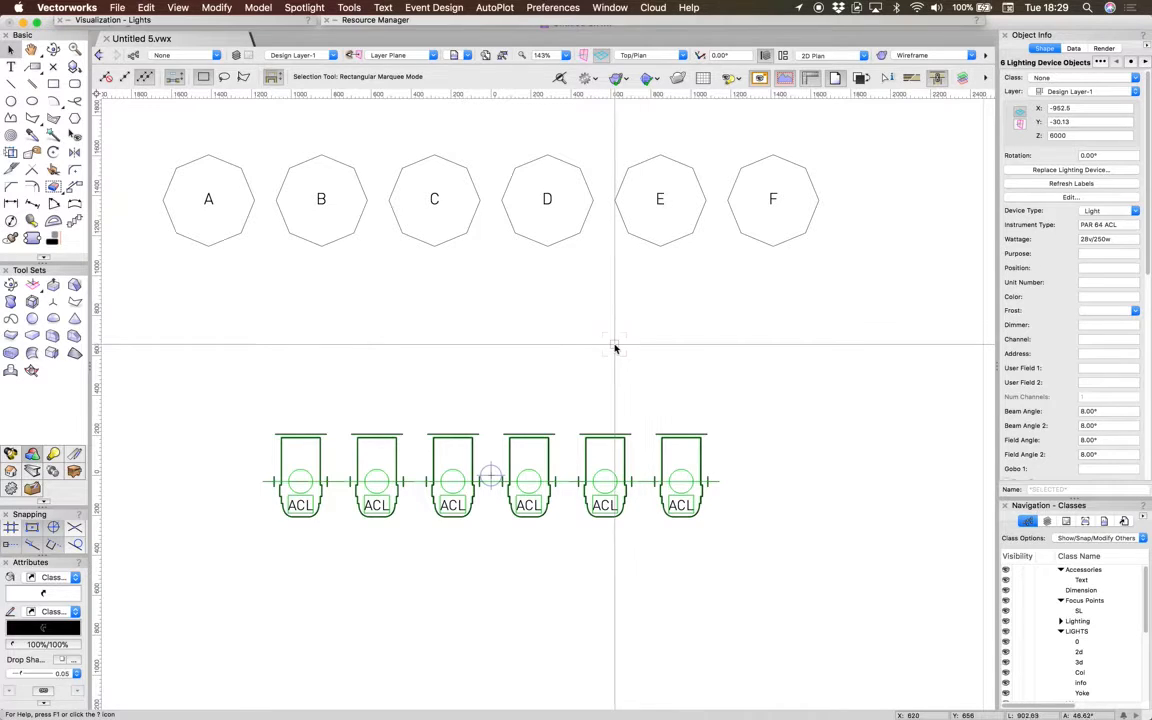
- Assign focus points to the remaining lamps (D, E, F), close Lighting Device, and deselect
{"action": "left_click", "coordinate": [570, 334]}
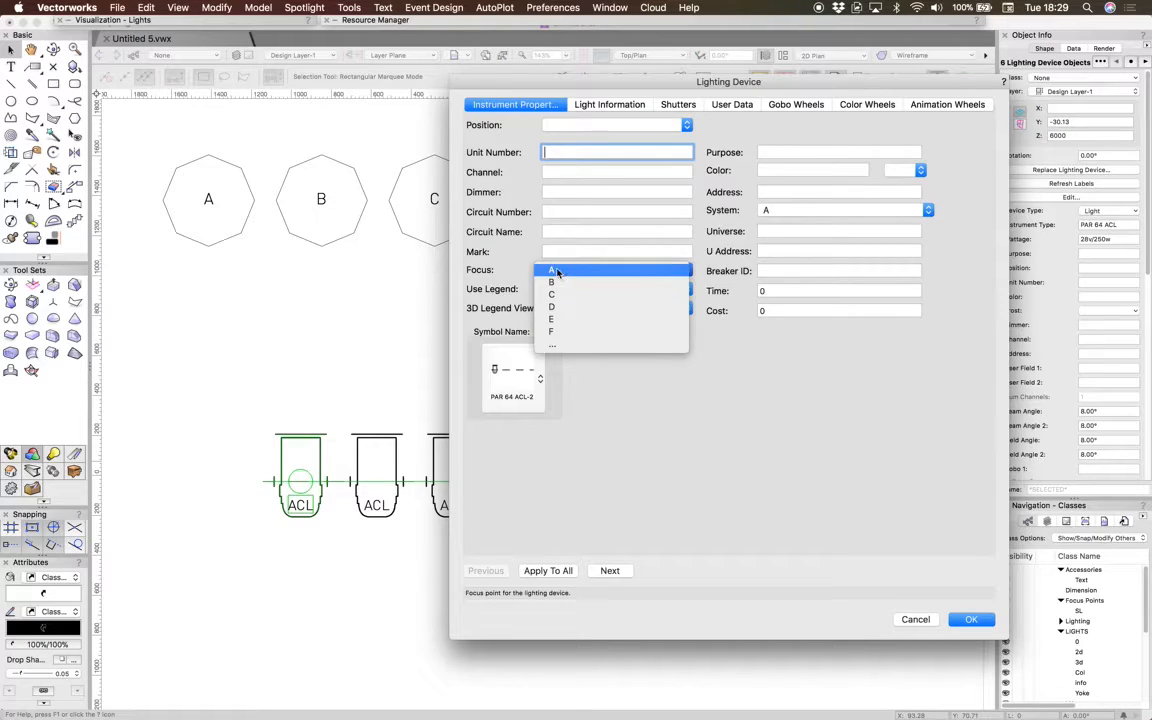
{"action": "left_click", "coordinate": [551, 270]}
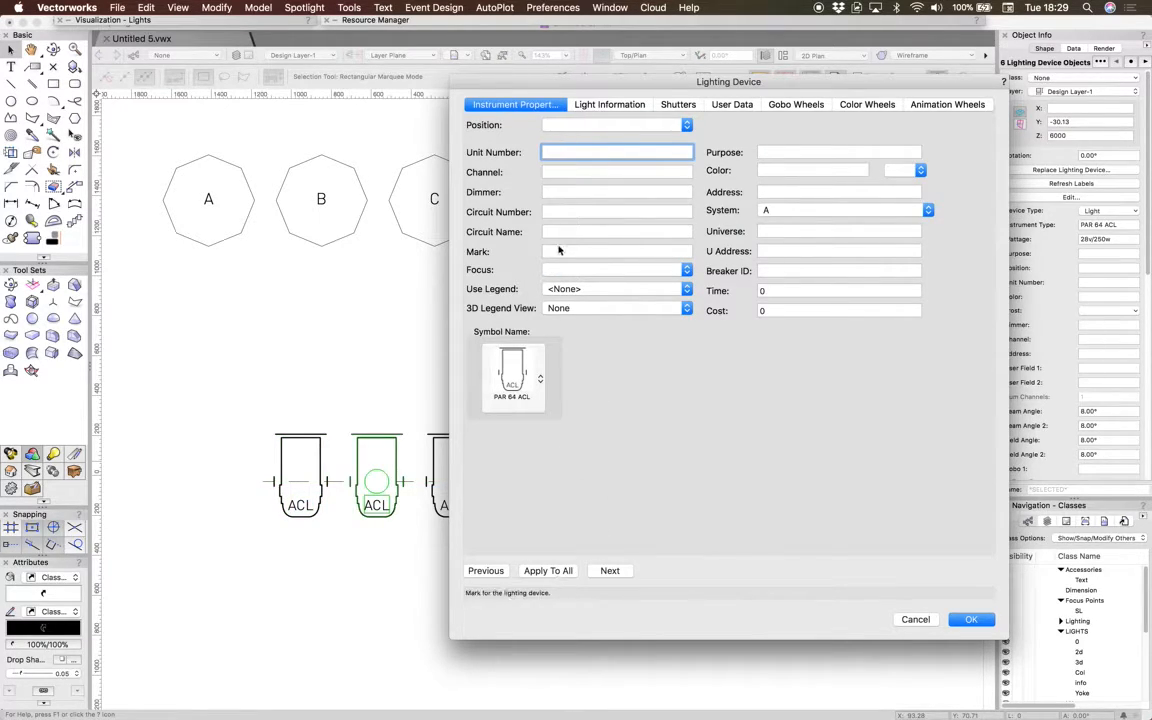
{"action": "left_click", "coordinate": [686, 270]}
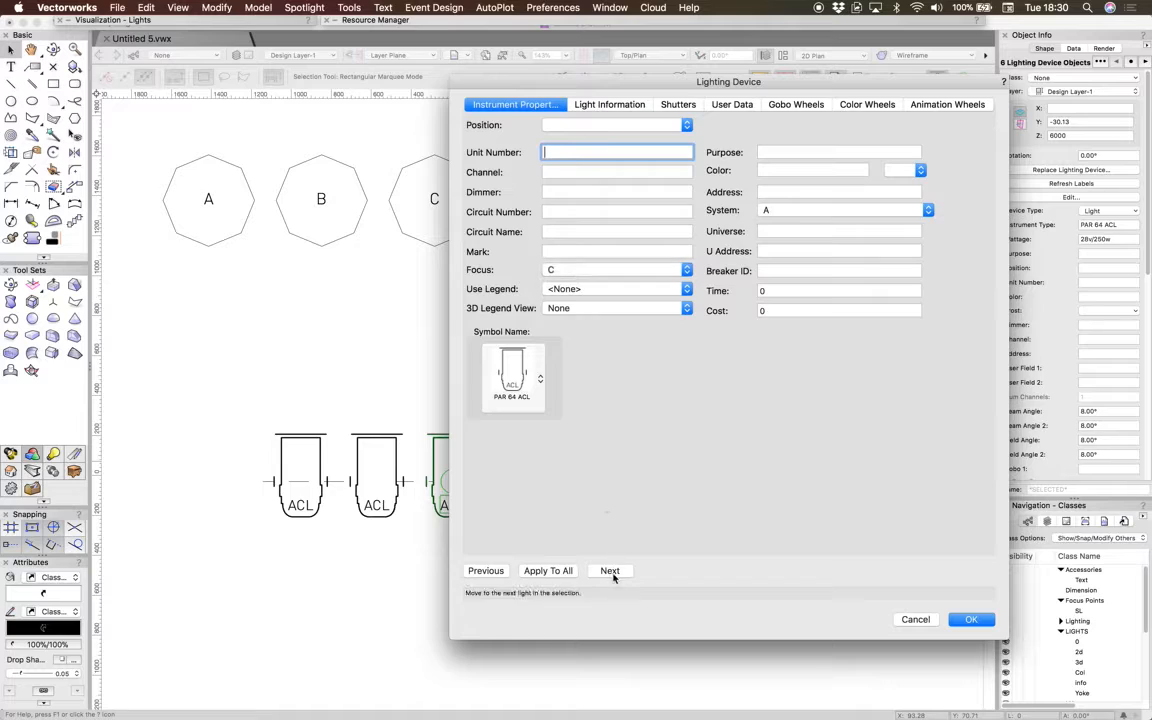
{"action": "left_click", "coordinate": [685, 269]}
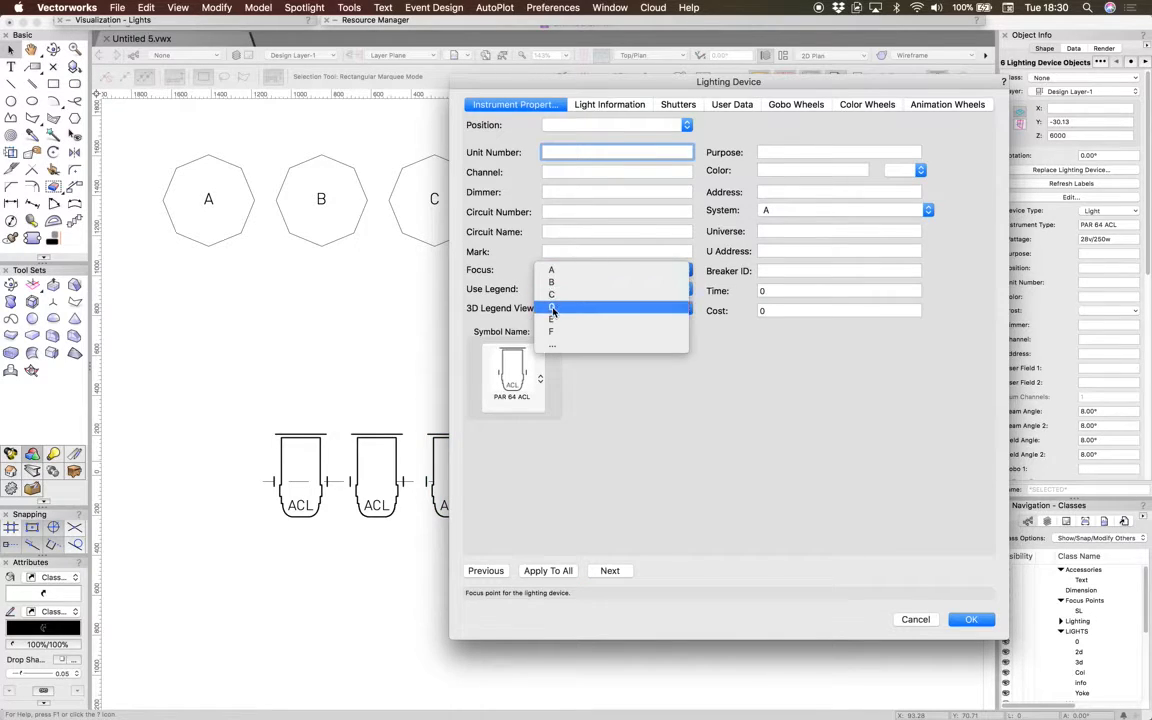
{"action": "left_click", "coordinate": [551, 307]}
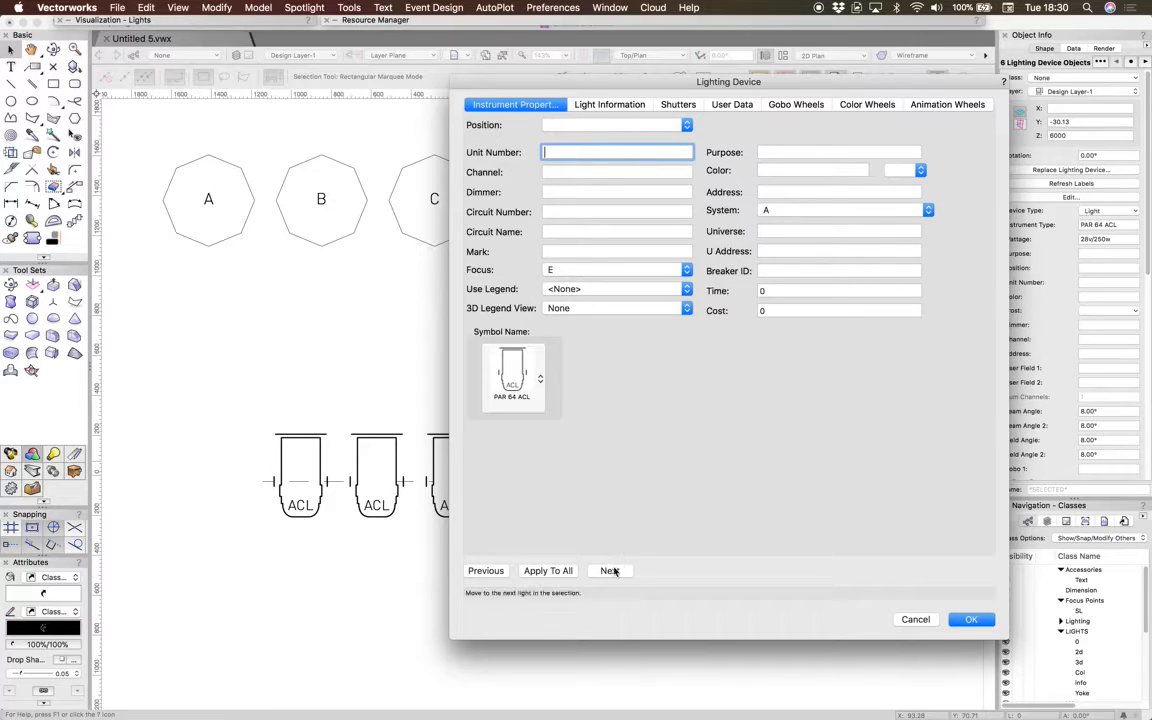
{"action": "left_click", "coordinate": [687, 269]}
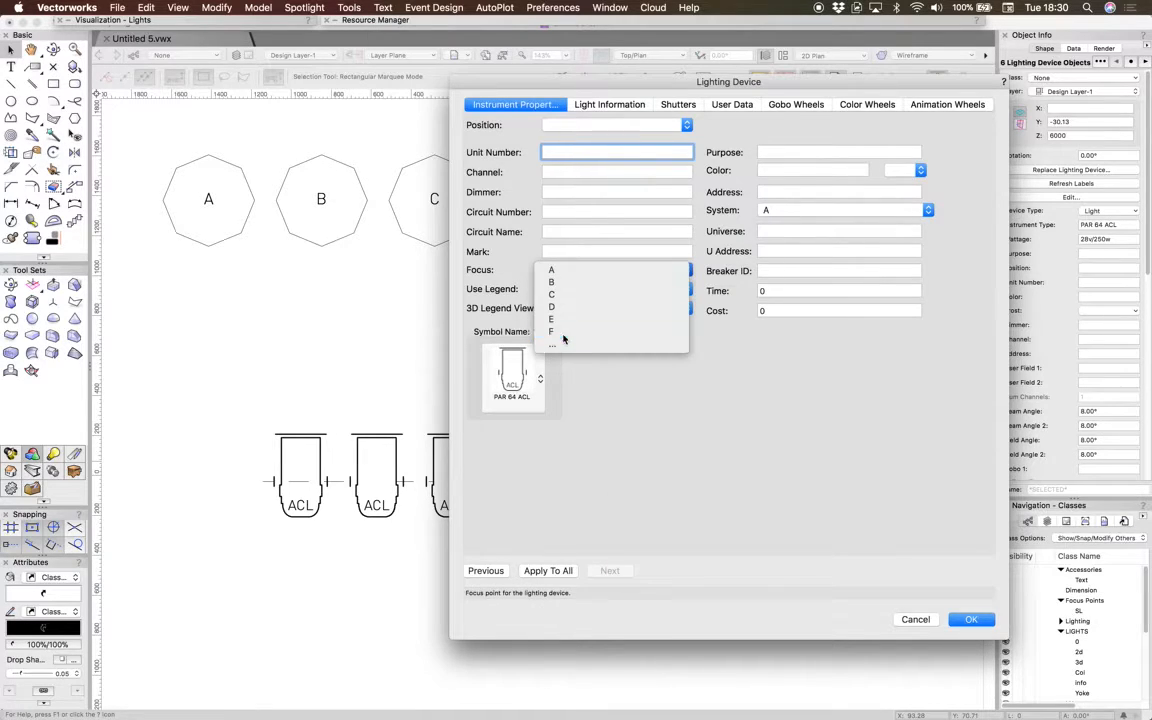
{"action": "left_click", "coordinate": [970, 619]}
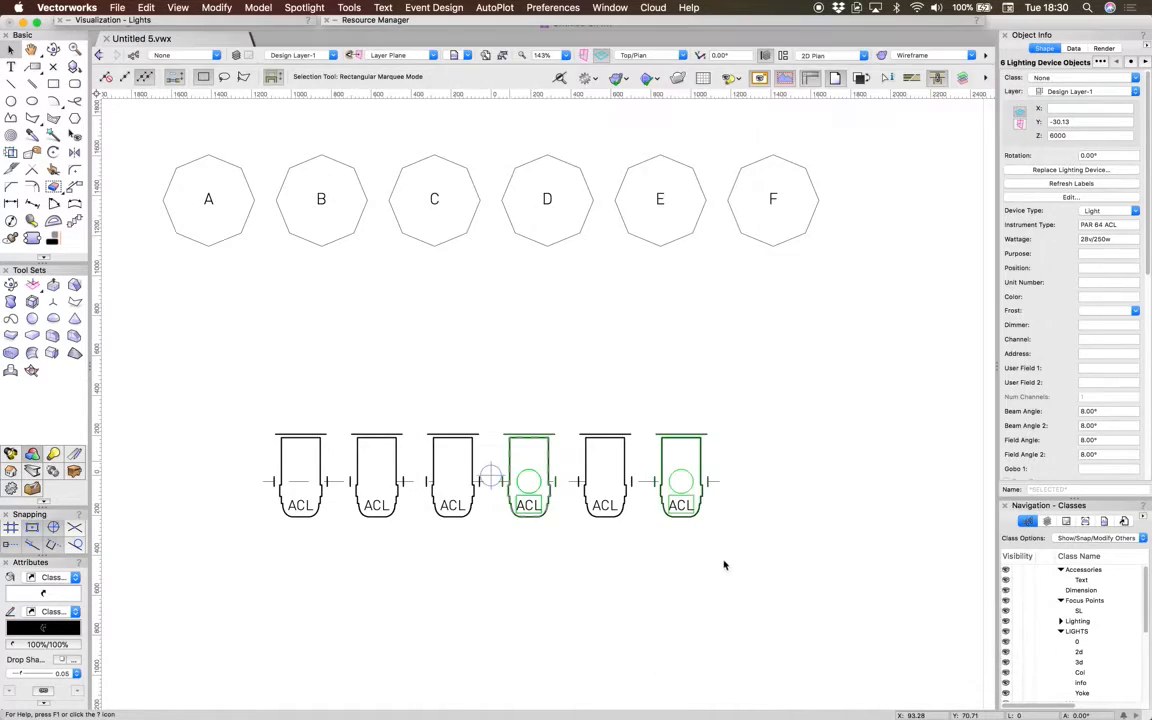
{"action": "left_click", "coordinate": [455, 325]}
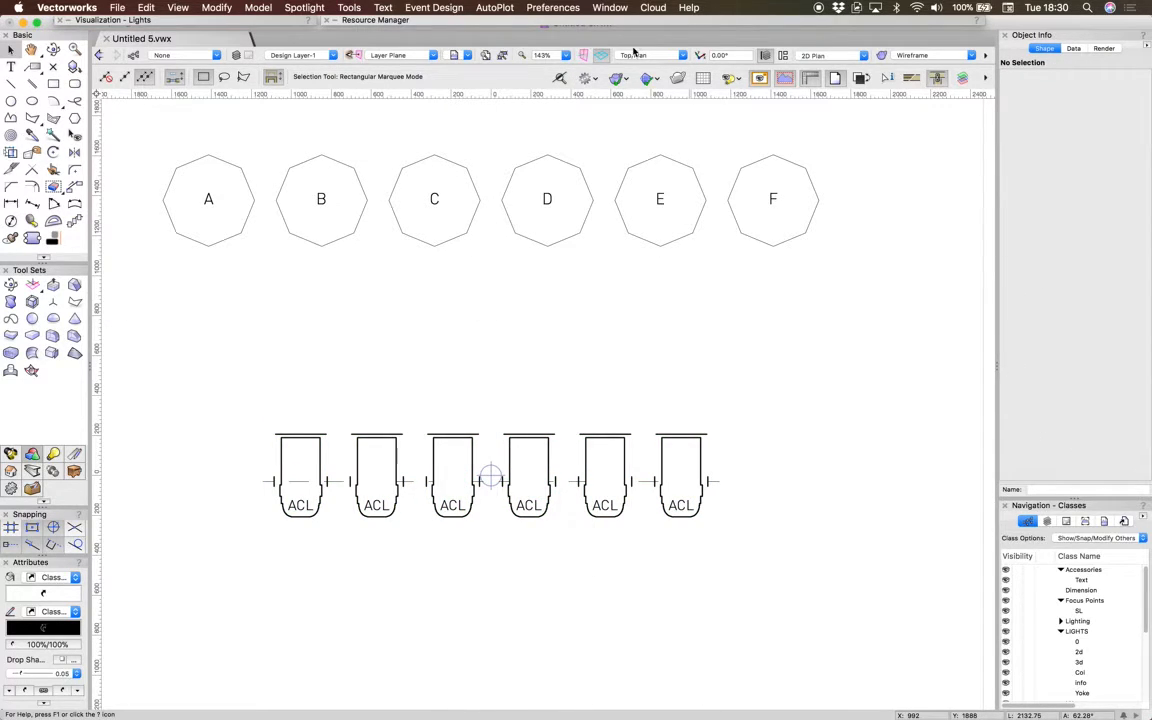
- Switch to Top view and turn on Draw Beam for the first lamp
{"action": "left_click", "coordinate": [650, 55]}
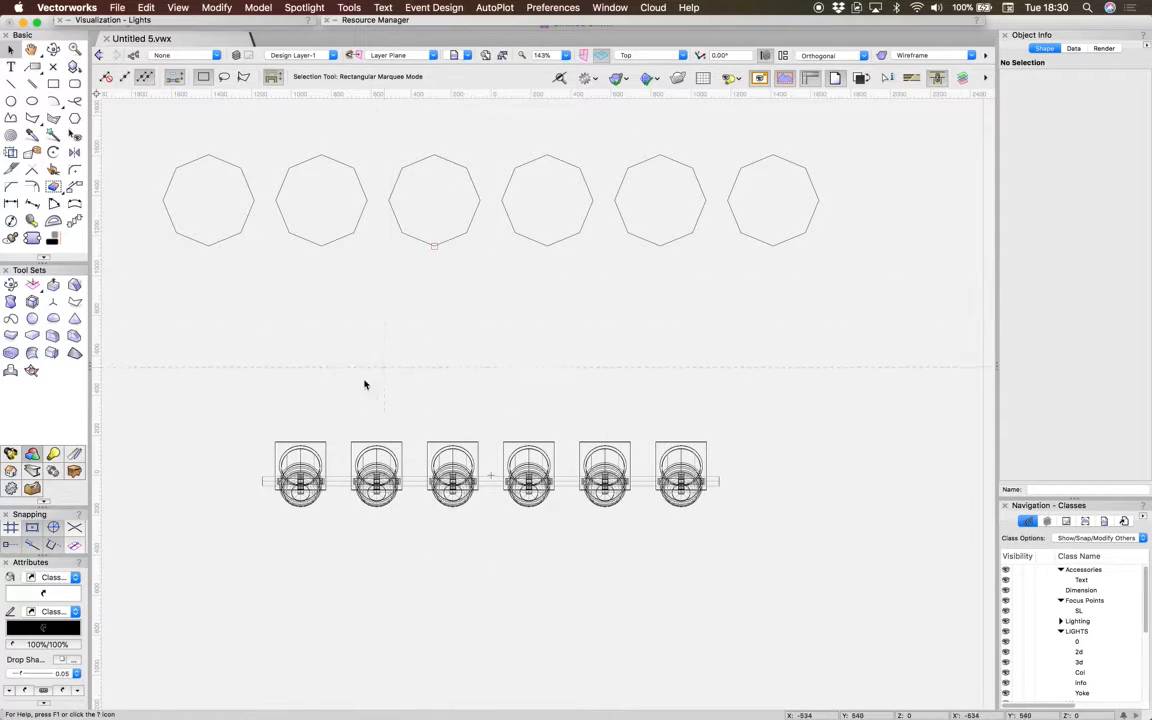
{"action": "left_click", "coordinate": [300, 483]}
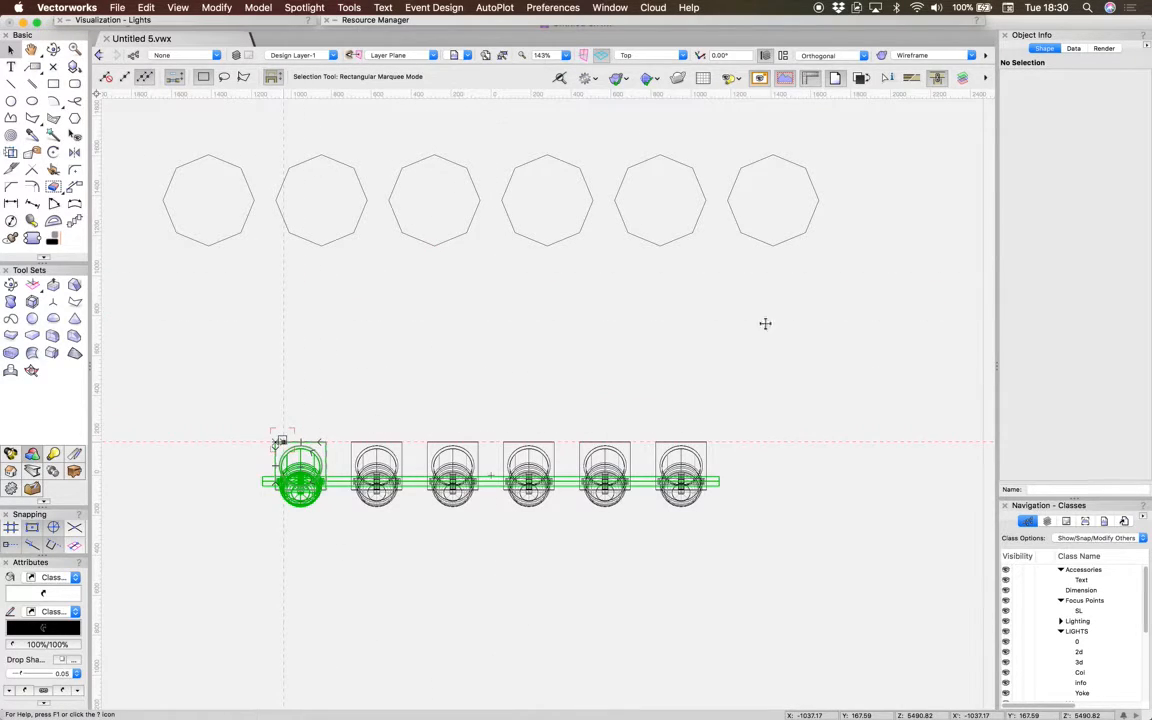
{"action": "left_click", "coordinate": [299, 480]}
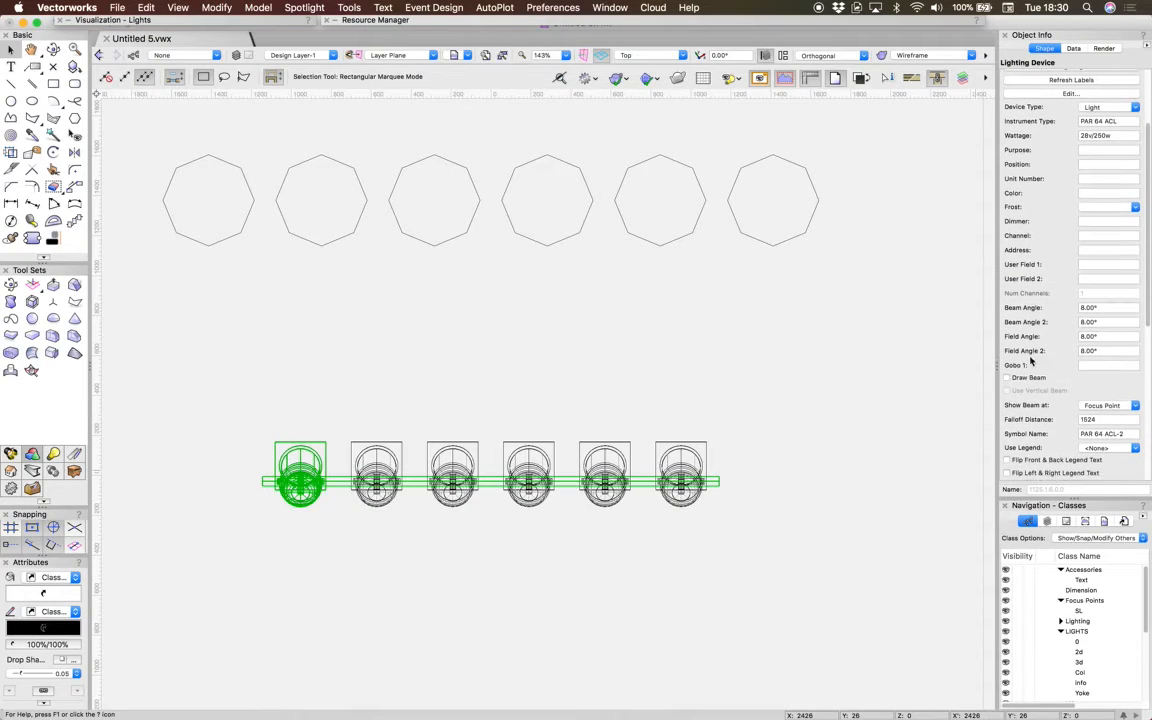
{"action": "left_click", "coordinate": [1007, 377]}
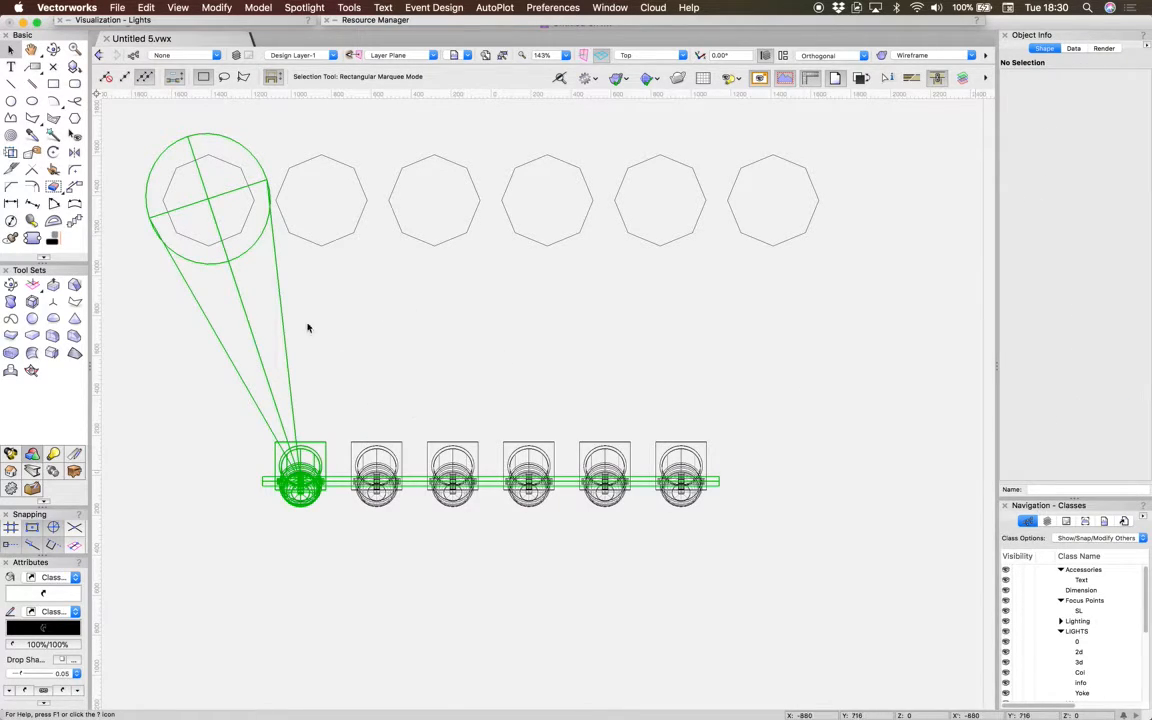
{"action": "mouse_move", "coordinate": [404, 394]}
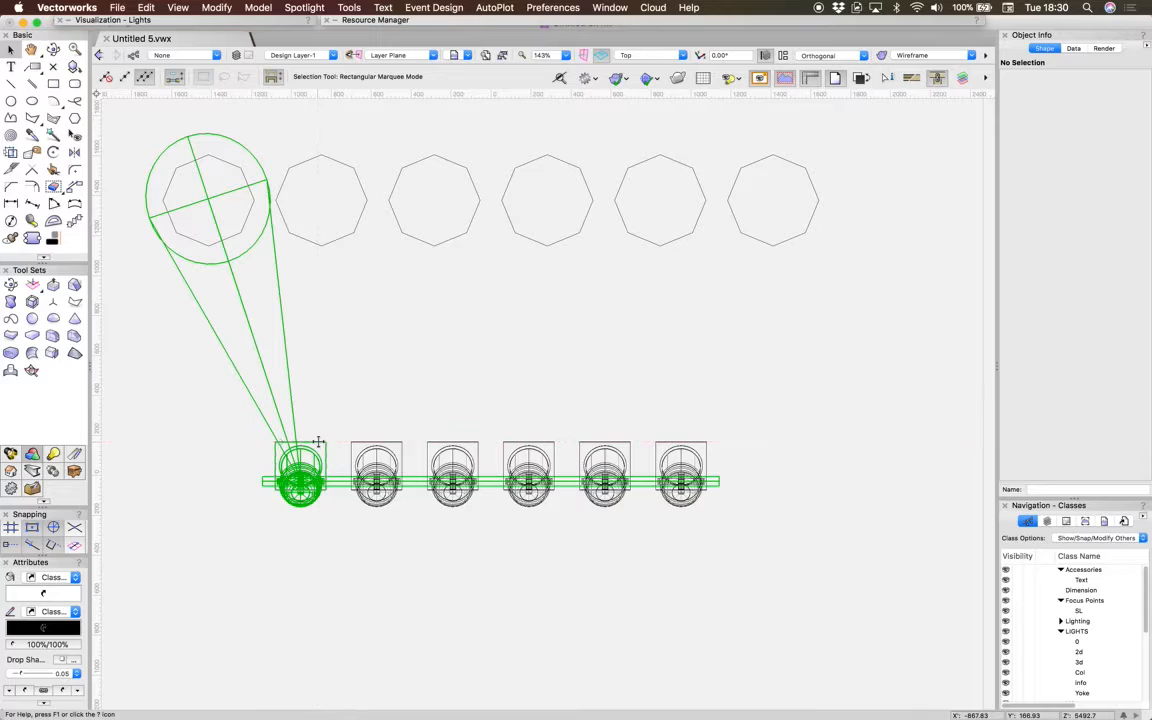
- Drag focus point C downward so it sits below the other focus points
{"action": "left_click", "coordinate": [300, 480]}
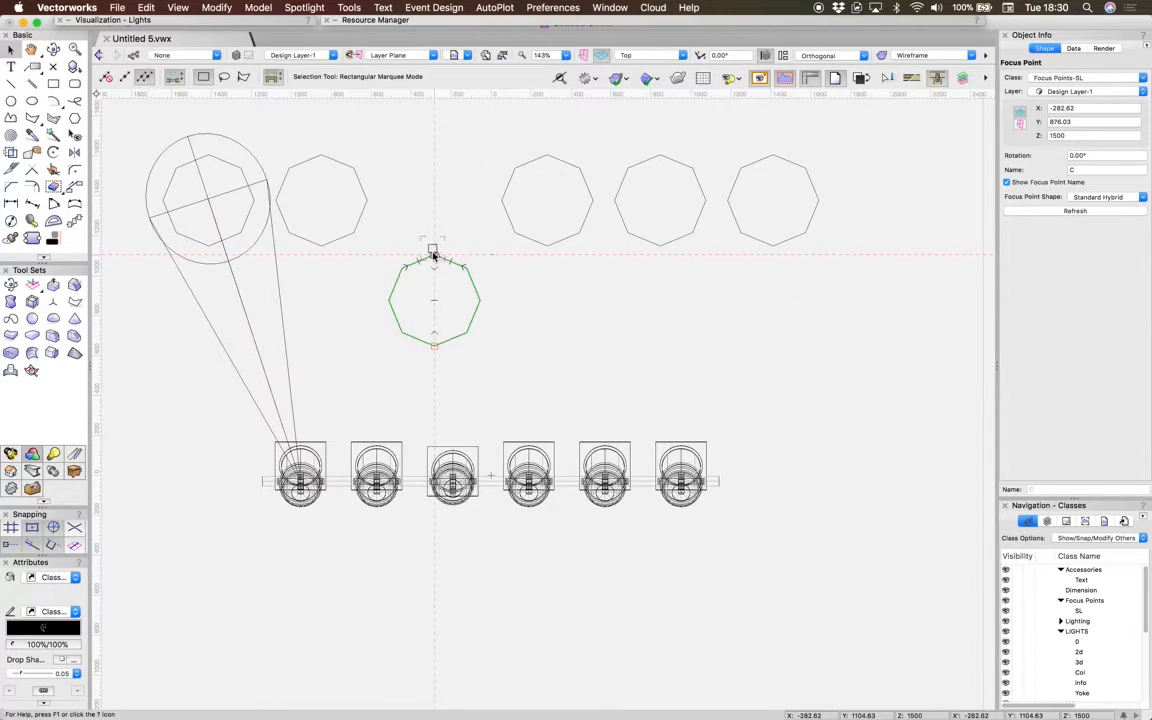
{"action": "left_click_drag", "start_coordinate": [433, 300], "coordinate": [433, 165]}
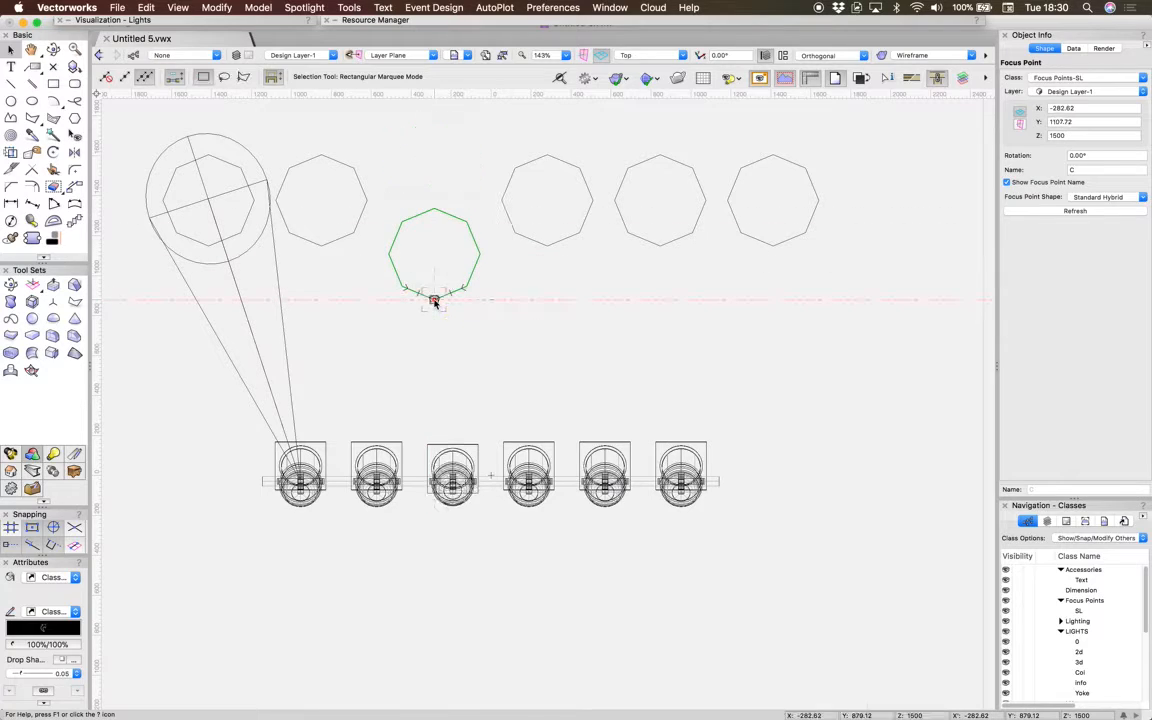
{"action": "left_click", "coordinate": [557, 323]}
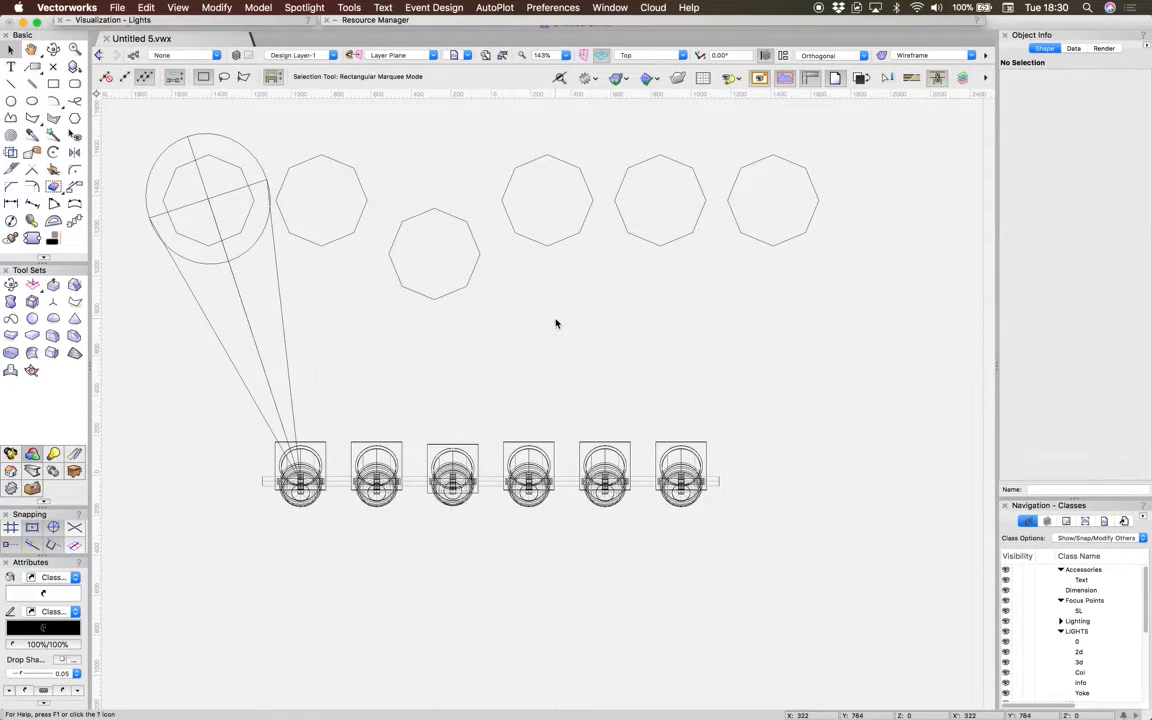
{"action": "left_click", "coordinate": [650, 55]}
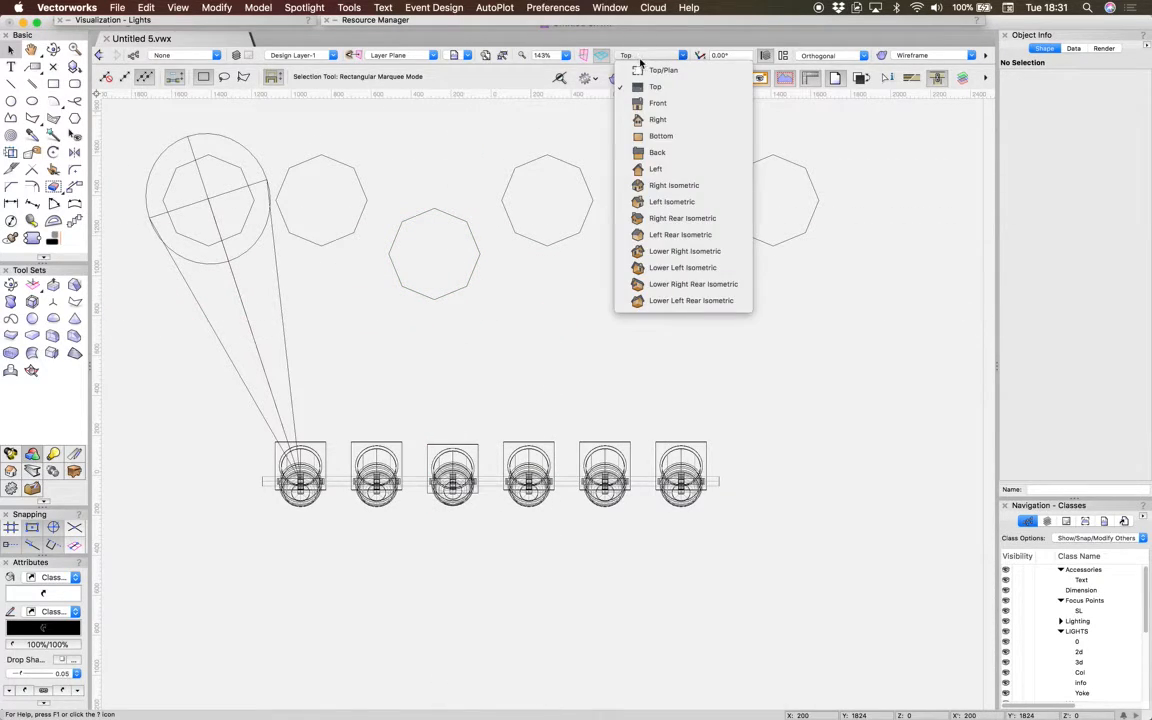
{"action": "mouse_move", "coordinate": [663, 70]}
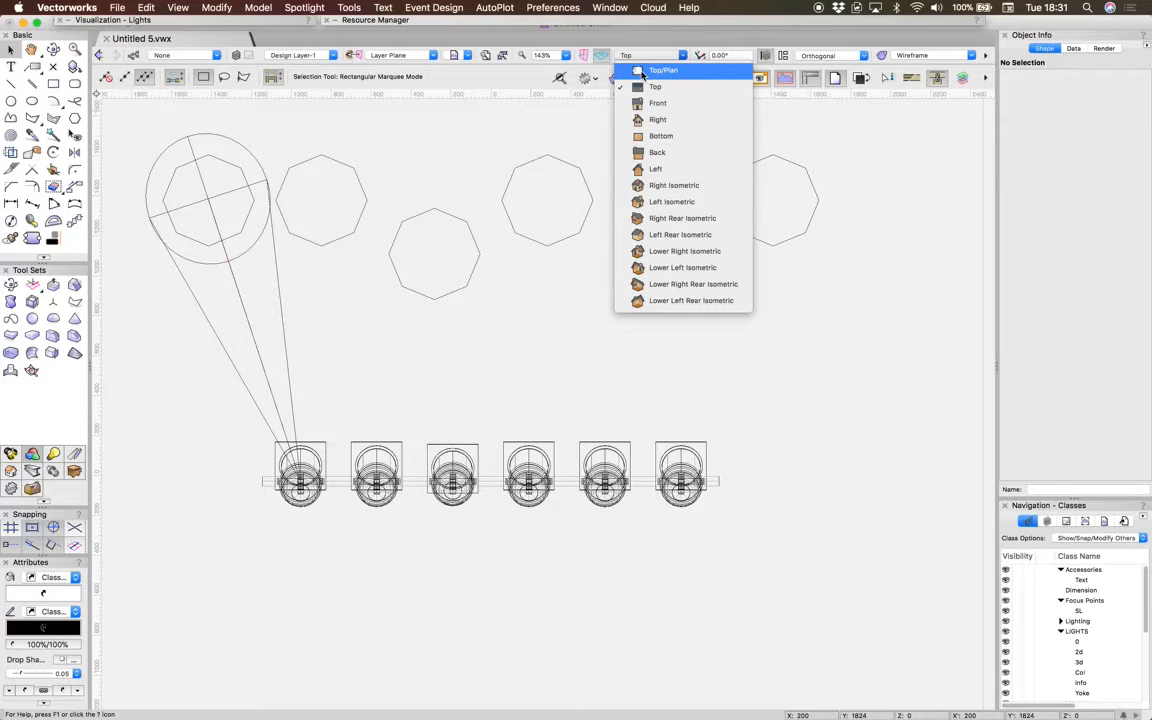
{"action": "left_click", "coordinate": [663, 70]}
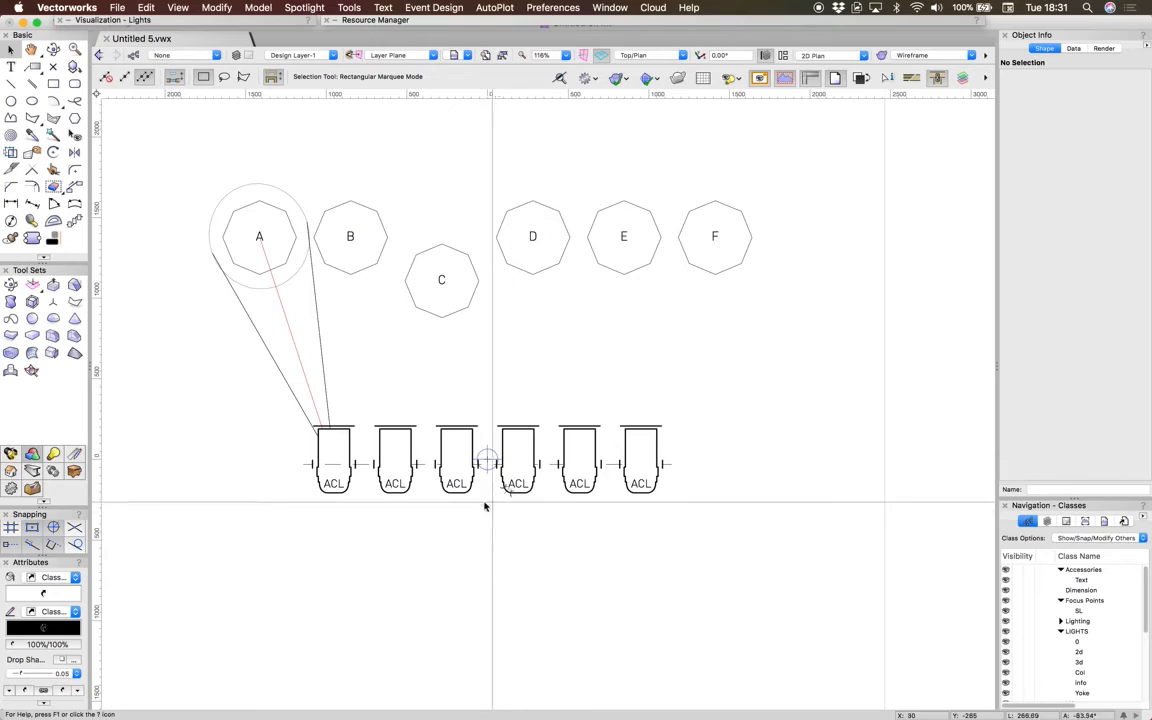
{"action": "scroll", "scroll_direction": "down", "scroll_amount": 3}
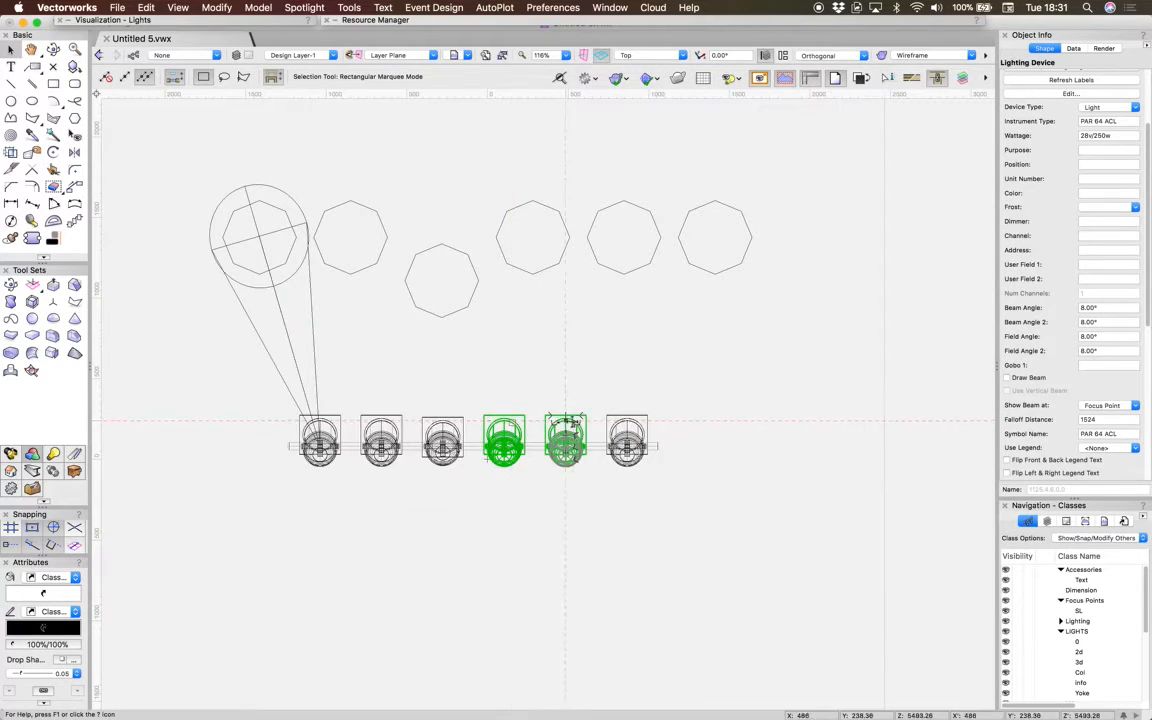
{"action": "left_click_drag", "start_coordinate": [565, 440], "coordinate": [504, 575]}
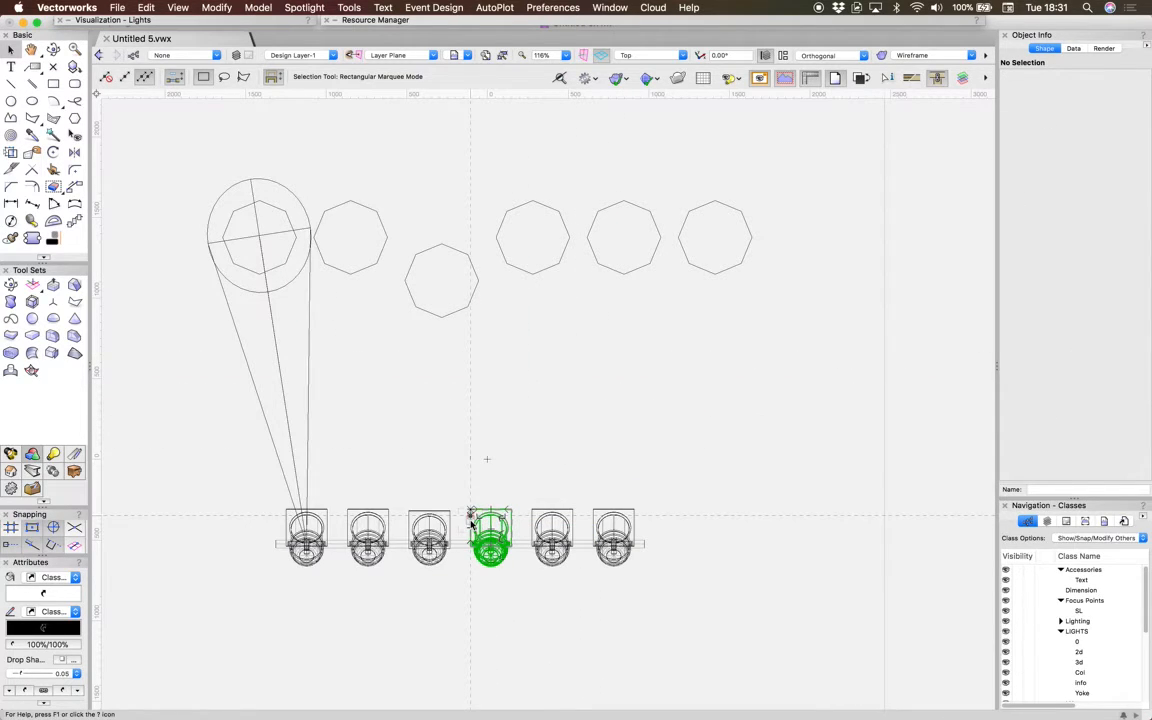
- Deselect the lamp bar and switch to Top/Plan view, showing the six ACL lamps below points A–F
{"action": "left_click", "coordinate": [565, 362]}
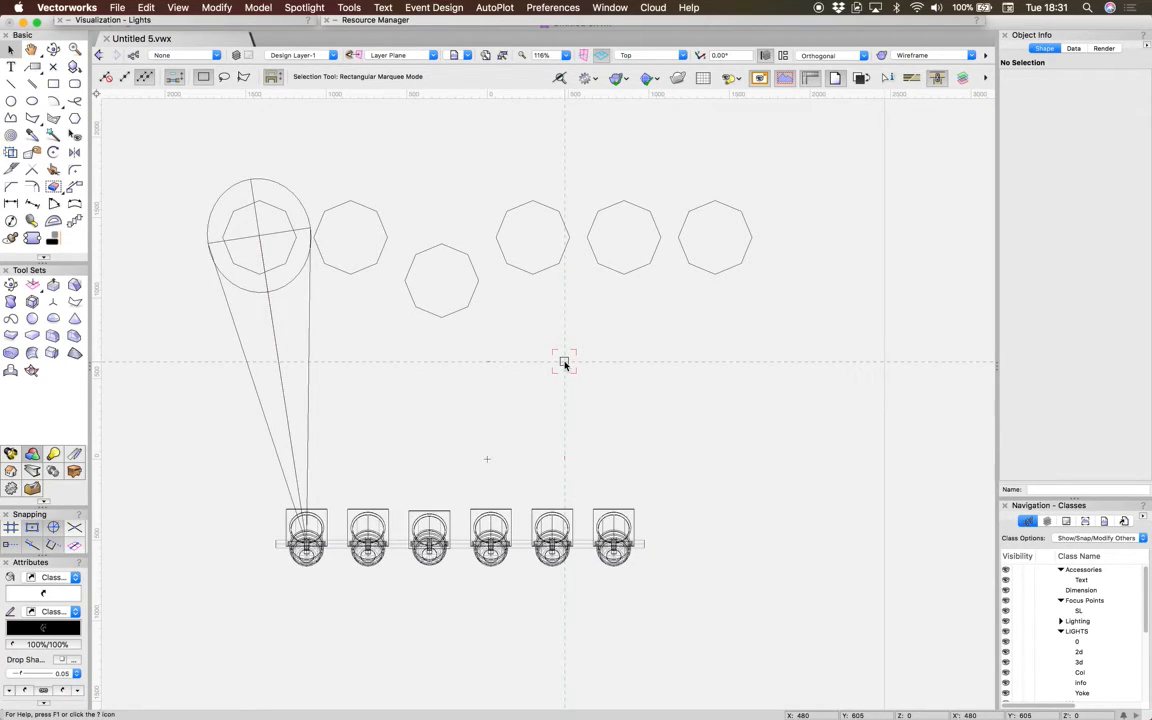
{"action": "mouse_move", "coordinate": [632, 47]}
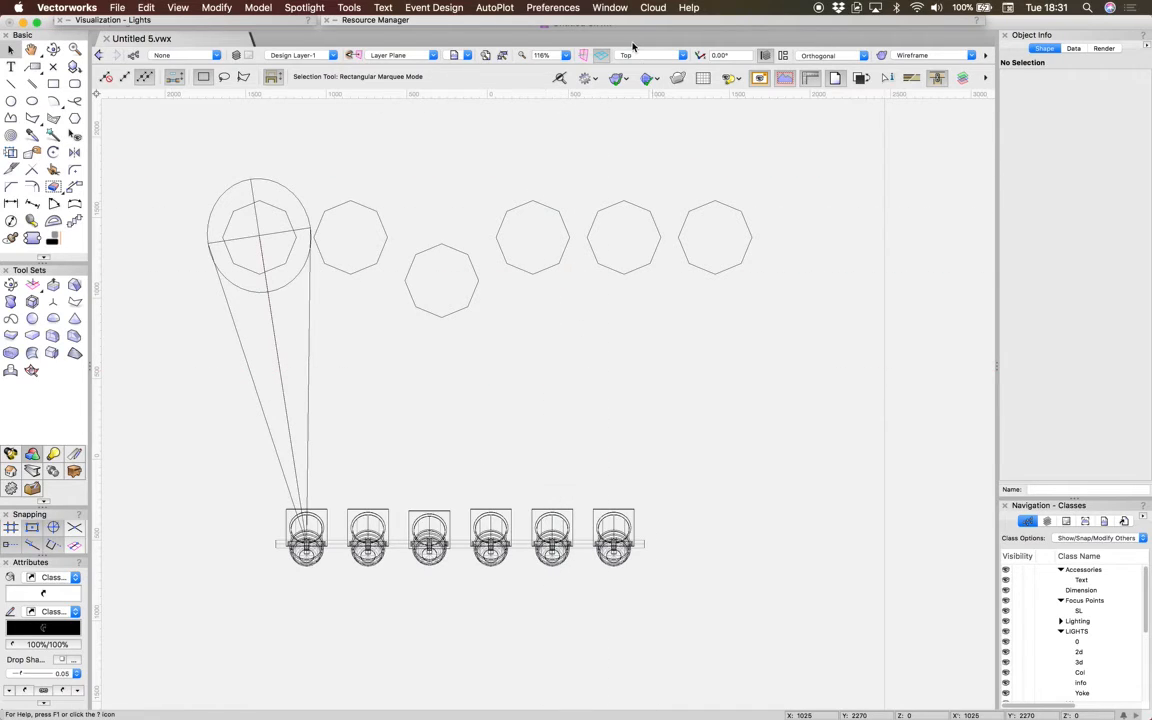
{"action": "left_click", "coordinate": [683, 55]}
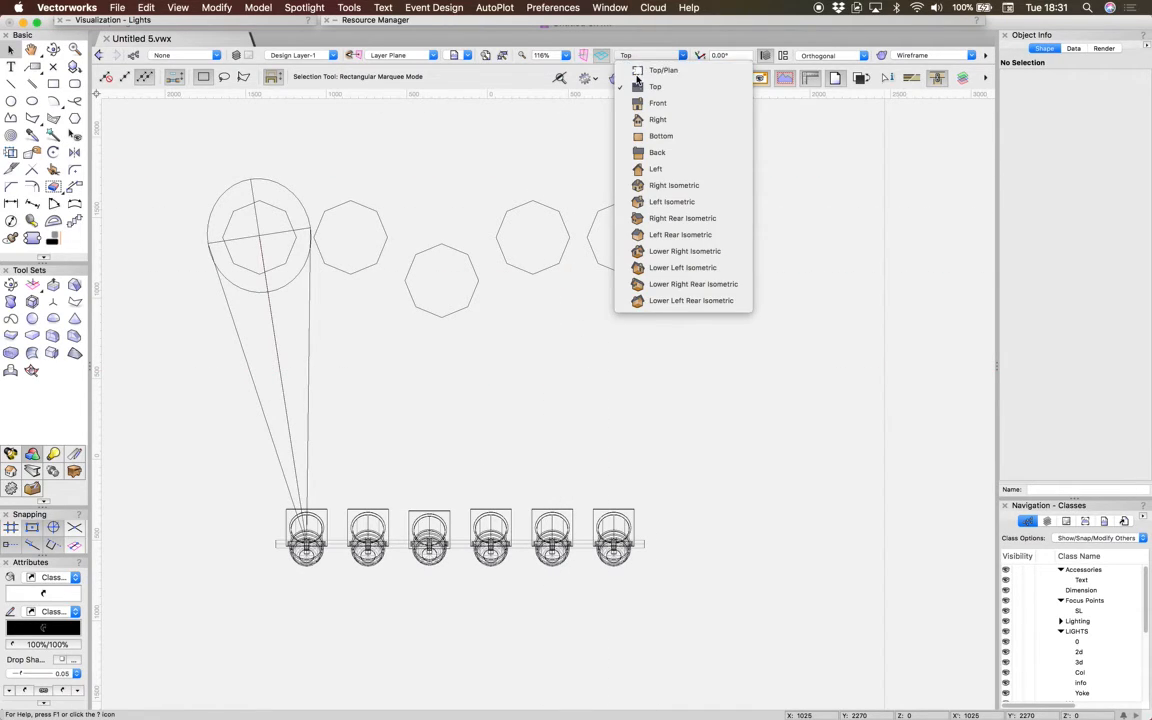
{"action": "left_click", "coordinate": [663, 70]}
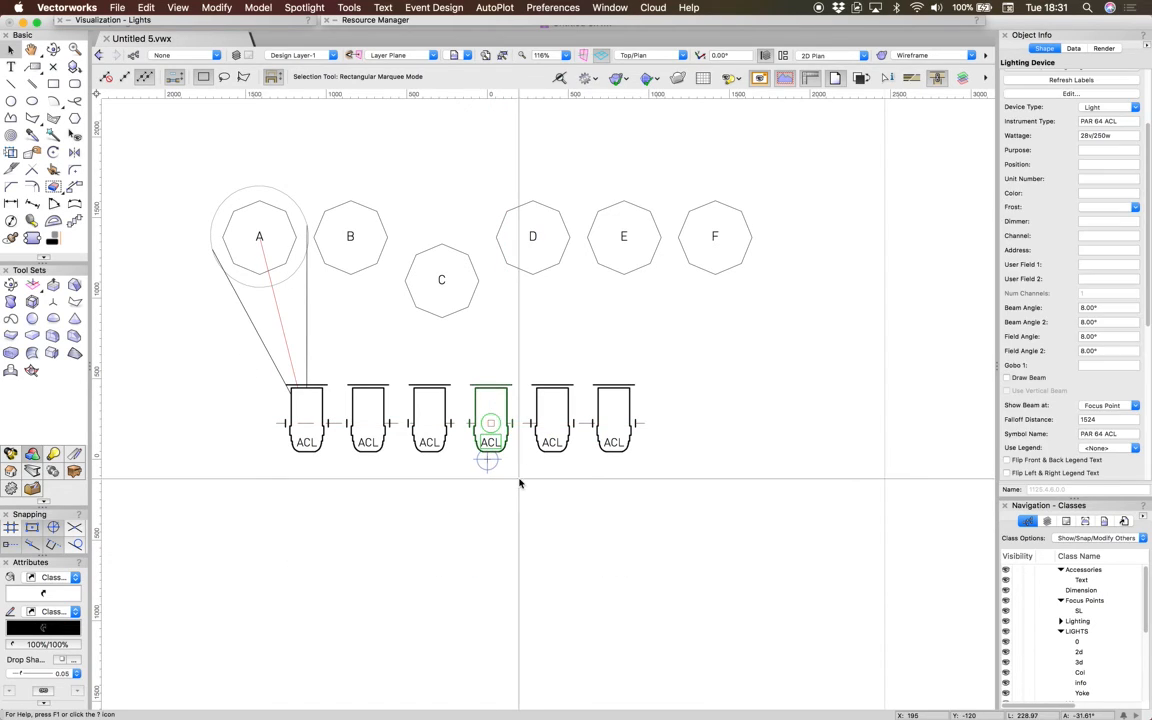
{"action": "left_click", "coordinate": [518, 480]}
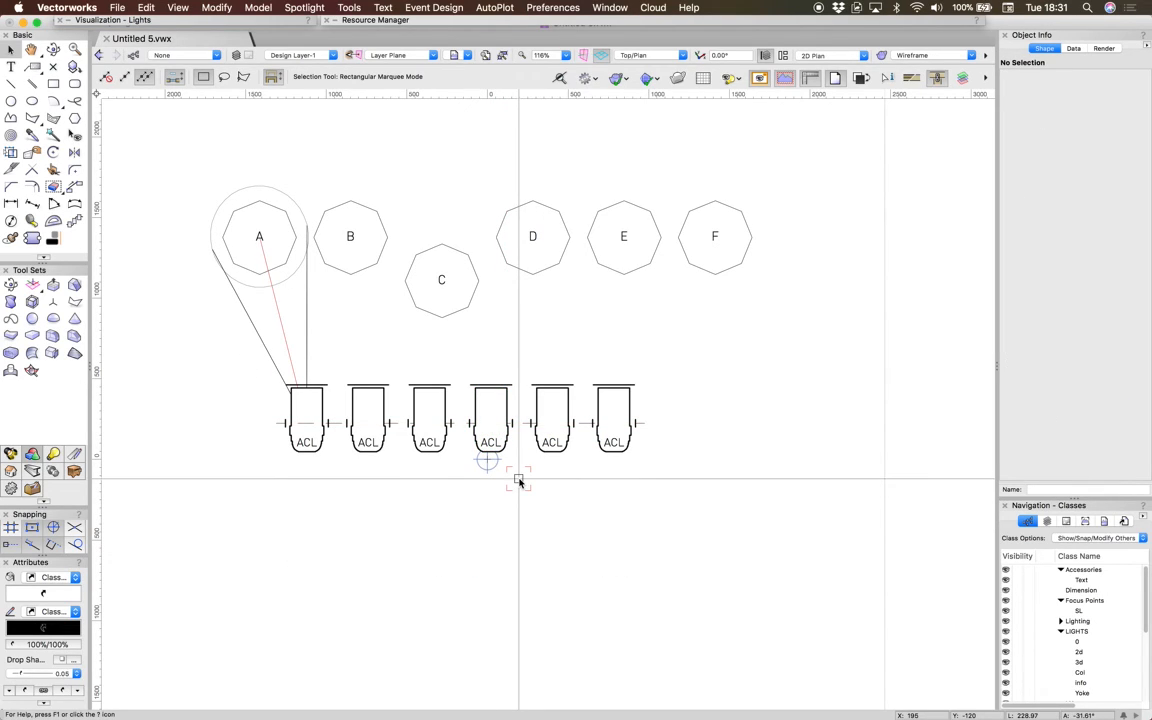
{"action": "mouse_move", "coordinate": [495, 490]}
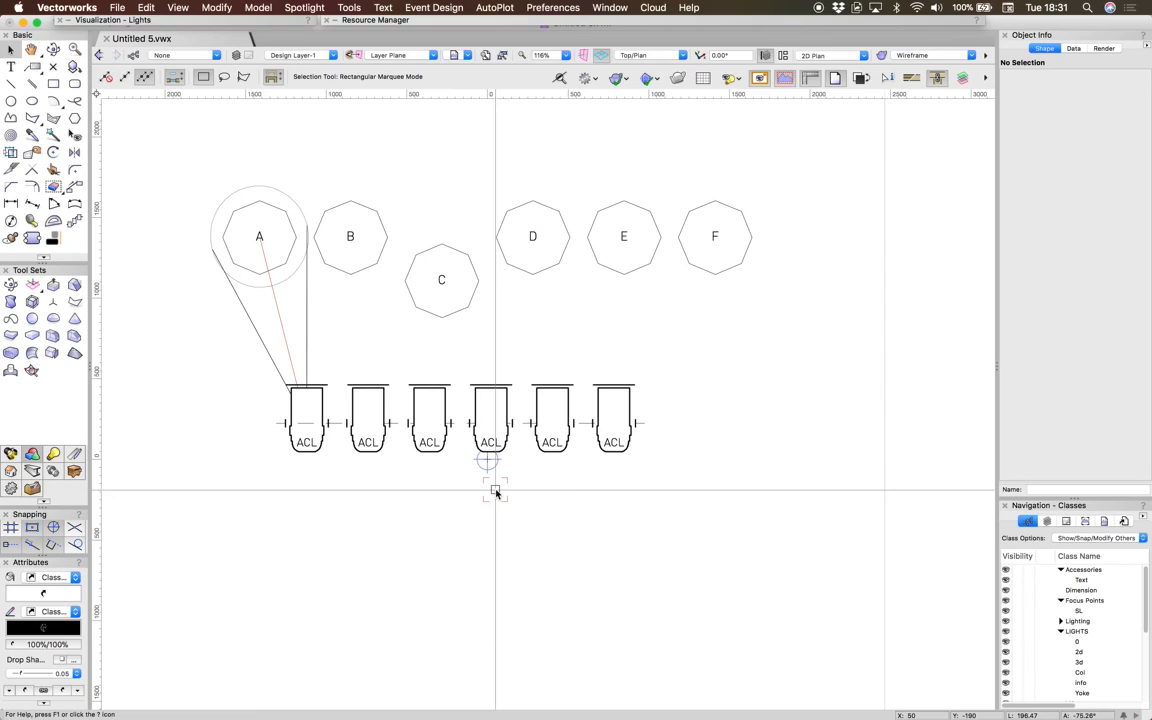